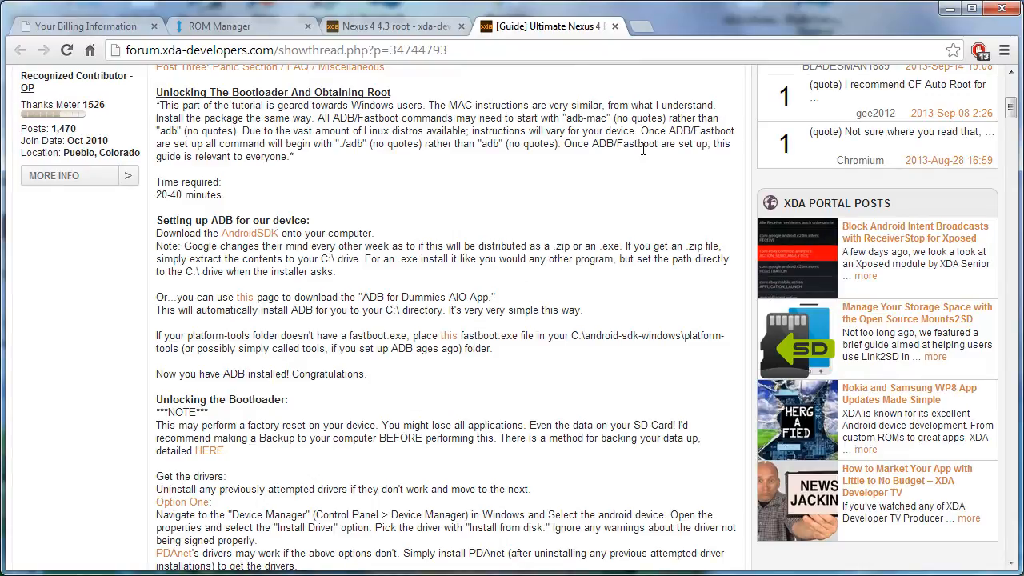
pyautogui.moveTo(644, 157)
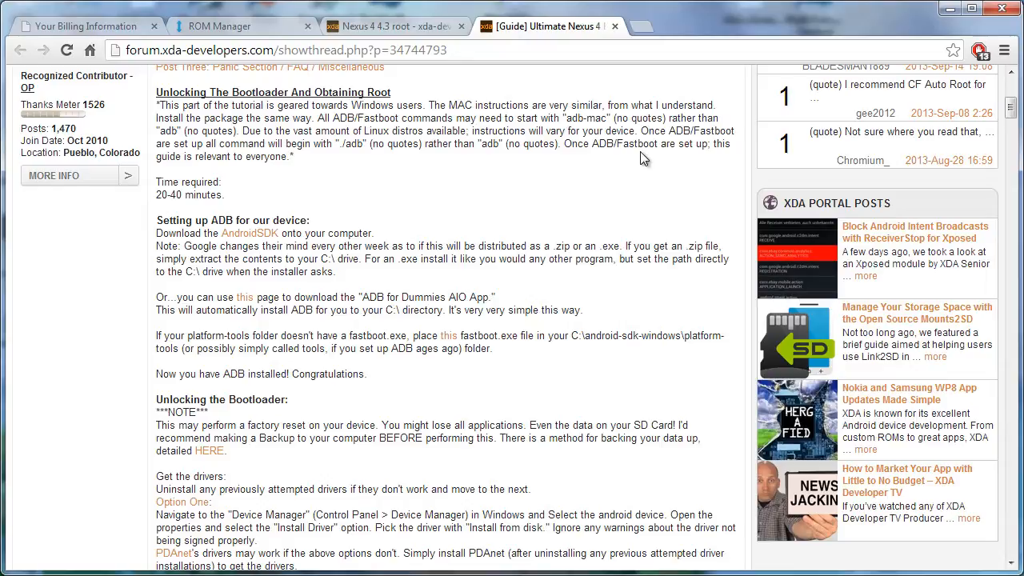
pyautogui.moveTo(450, 105)
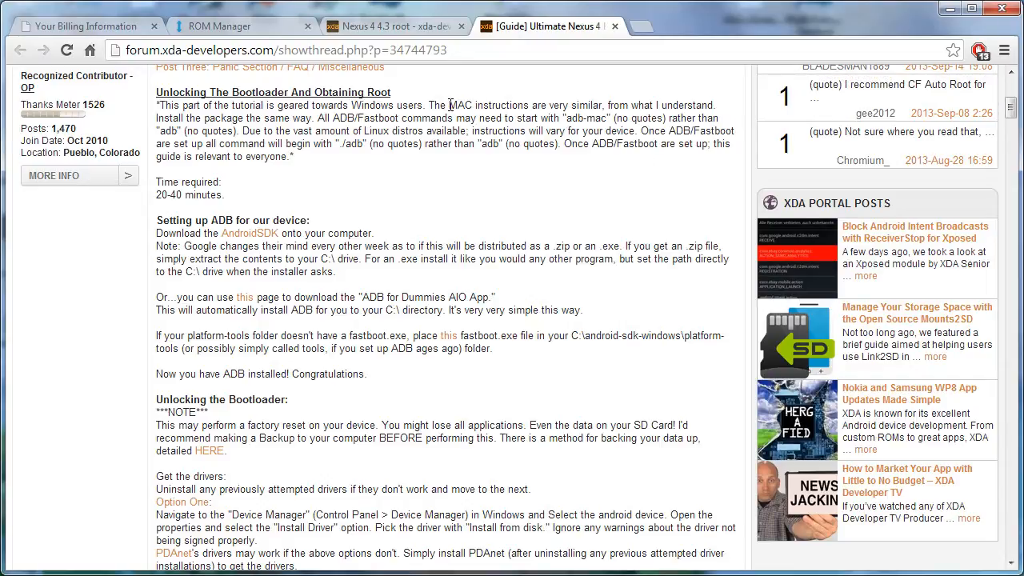
# Step: Open a new tab on the Extensions page and go to the Web Store extensions gallery
pyautogui.moveTo(448, 105); pyautogui.dragTo(558, 143)
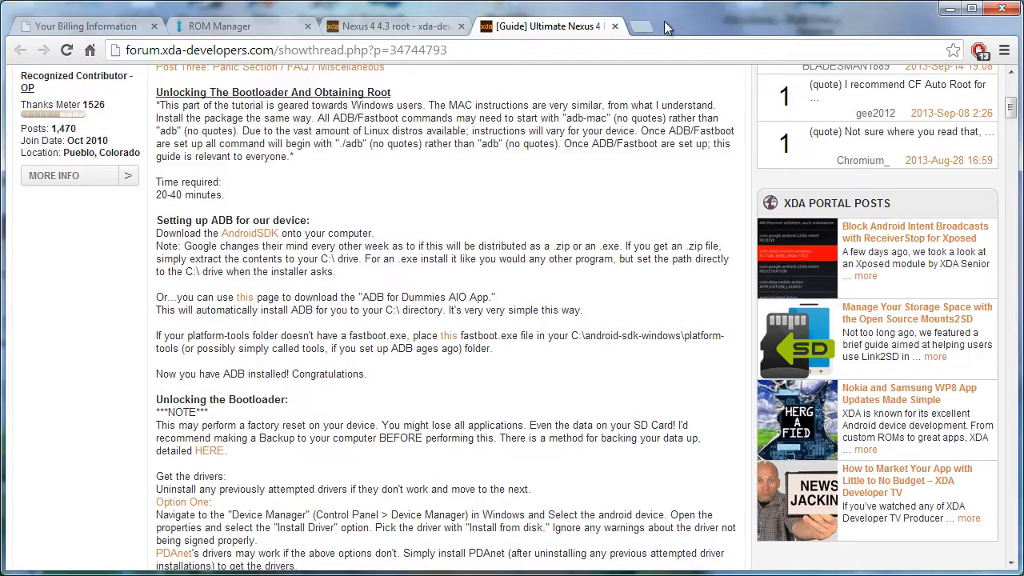
pyautogui.click(1005, 50)
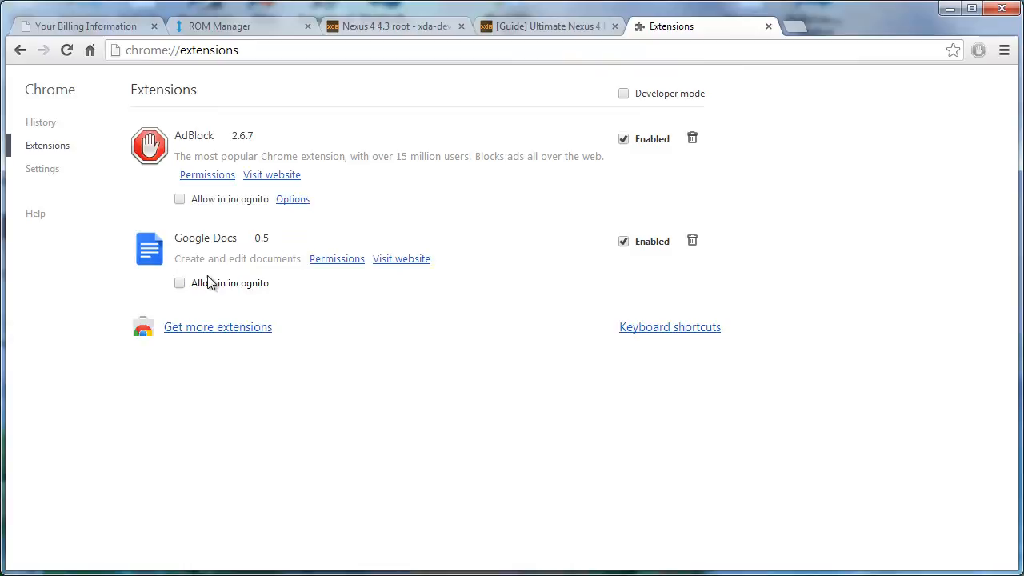
pyautogui.click(217, 326)
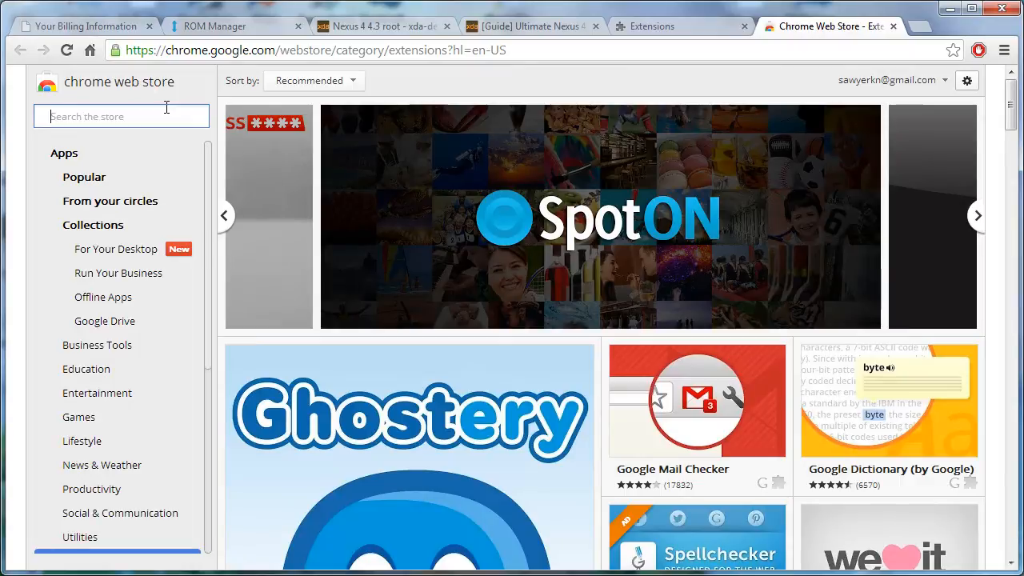
# Step: Search the Web Store for 'mightytext' and add the MightyText SMS extension to Chrome
pyautogui.write('migh')
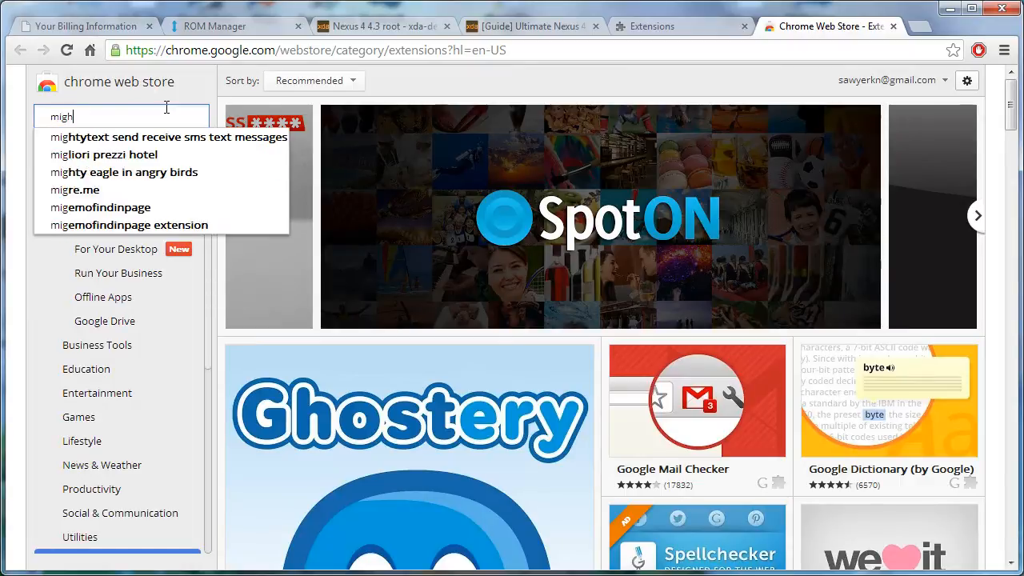
pyautogui.click(166, 137)
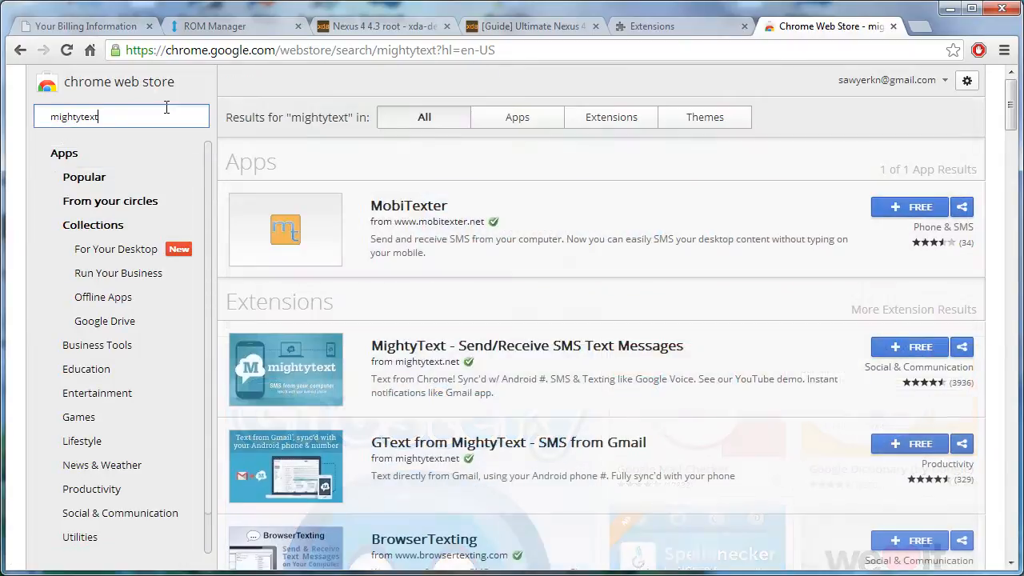
pyautogui.moveTo(360, 228)
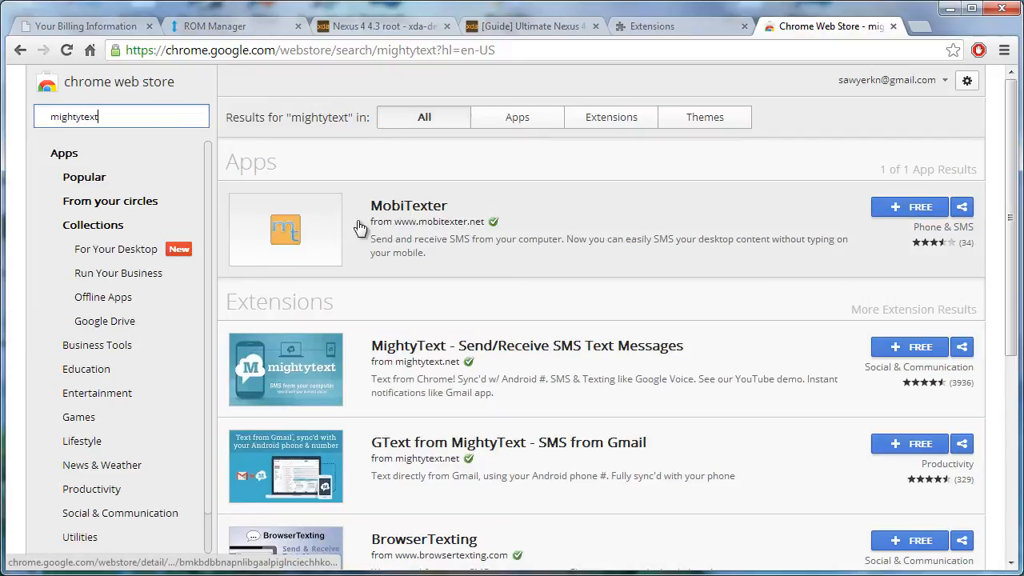
pyautogui.moveTo(615, 255)
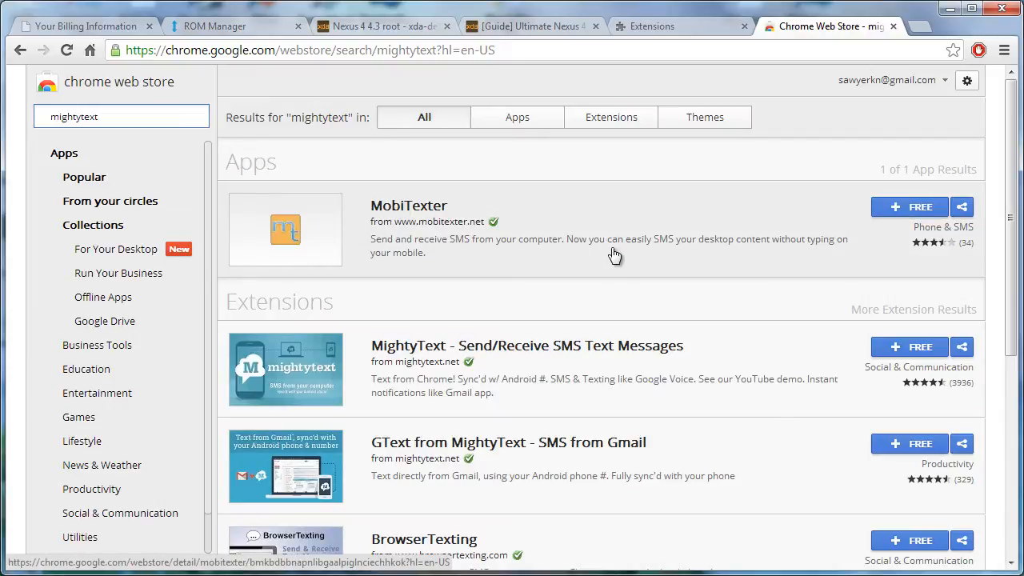
pyautogui.moveTo(920, 346)
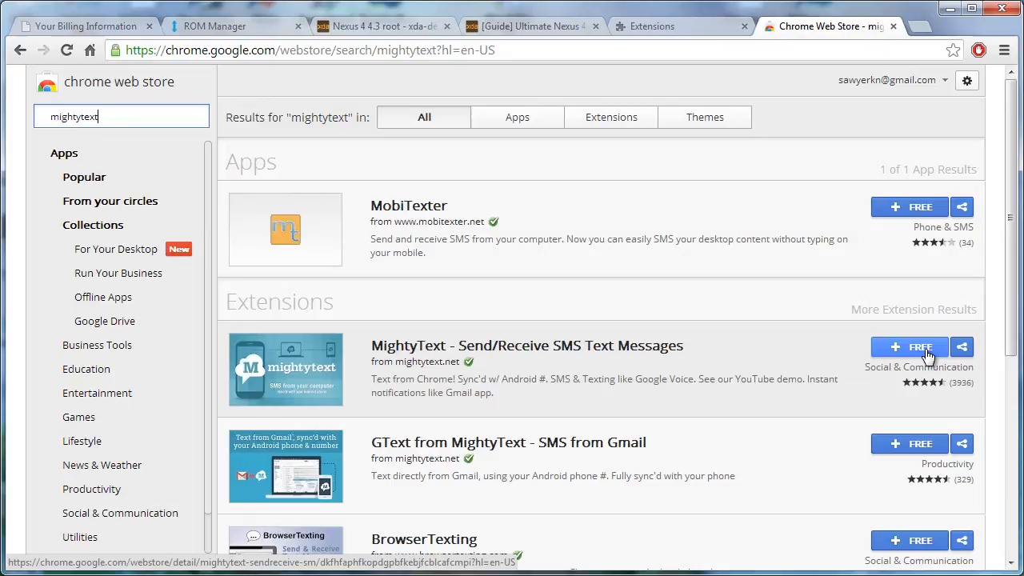
pyautogui.click(909, 346)
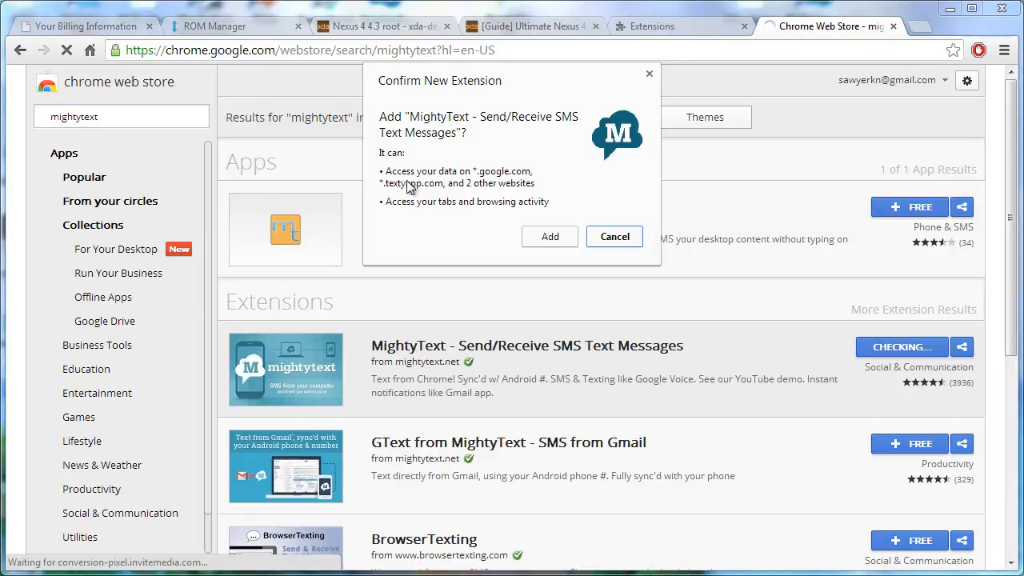
pyautogui.click(615, 237)
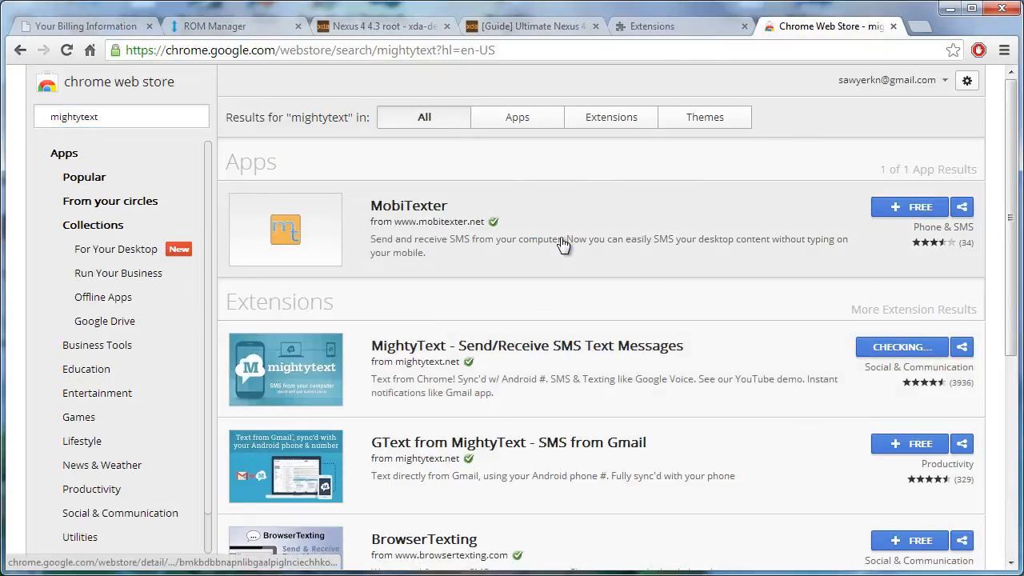
pyautogui.click(902, 346)
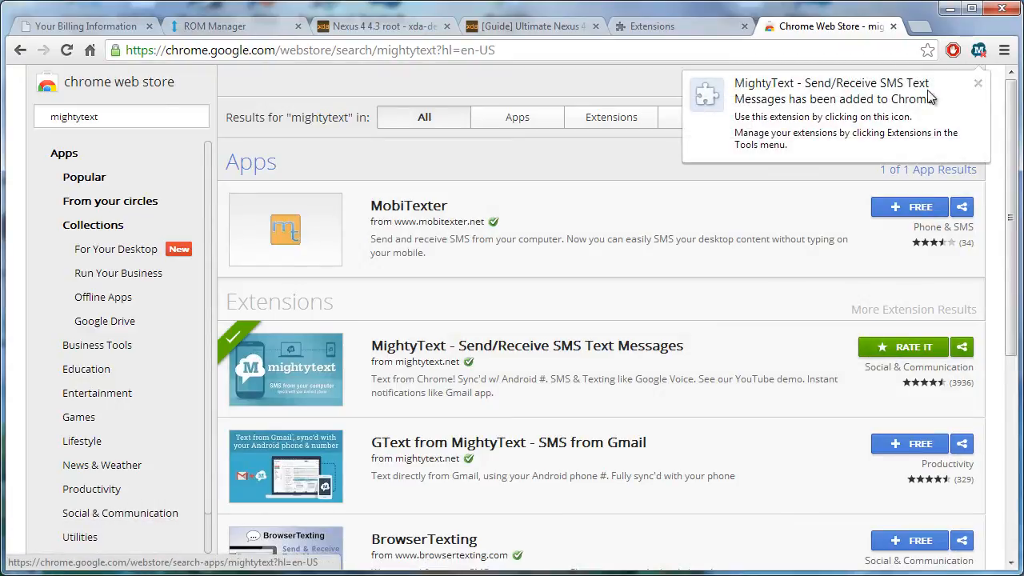
pyautogui.moveTo(973, 68)
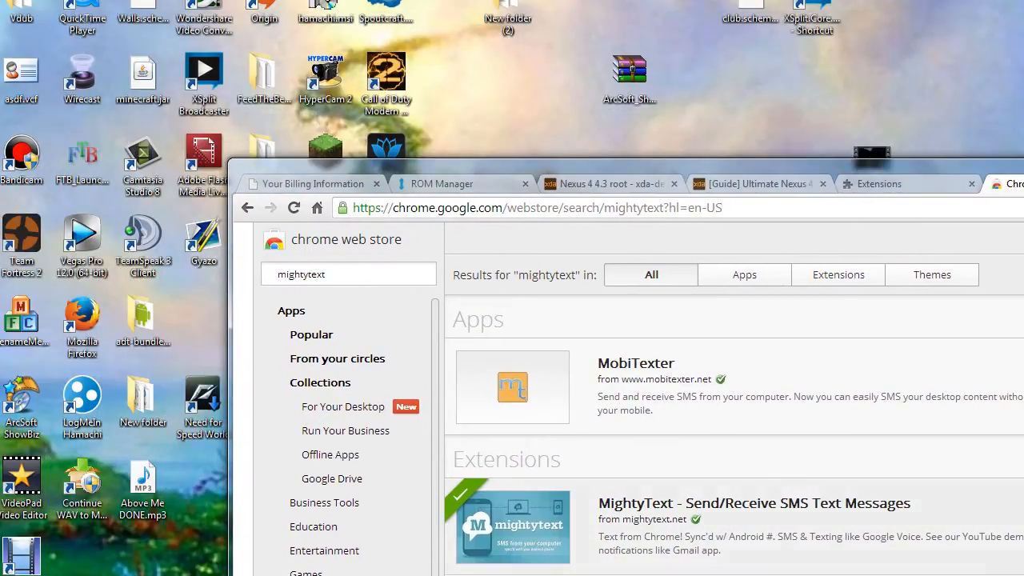
pyautogui.moveTo(990, 554)
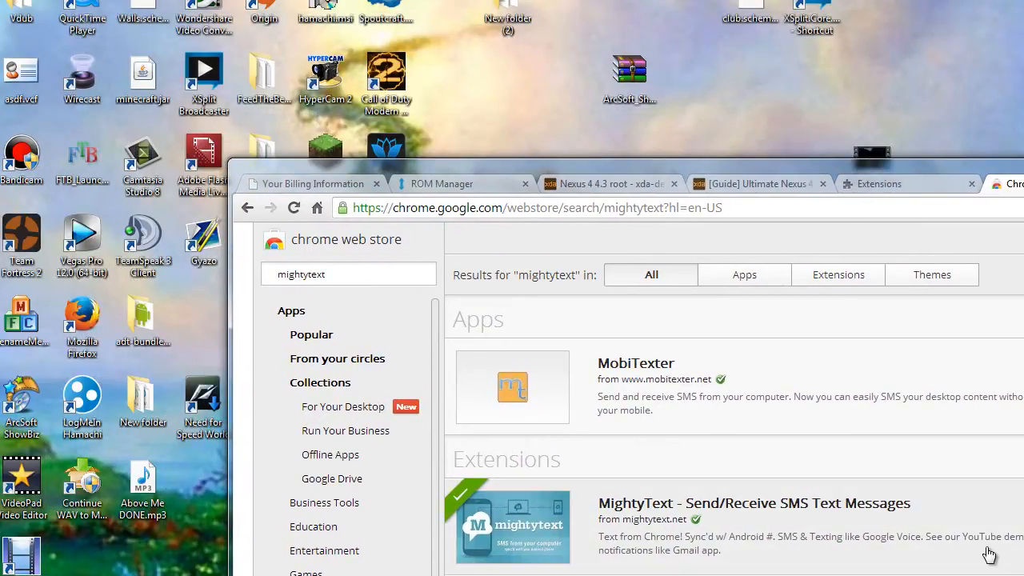
pyautogui.moveTo(990, 397)
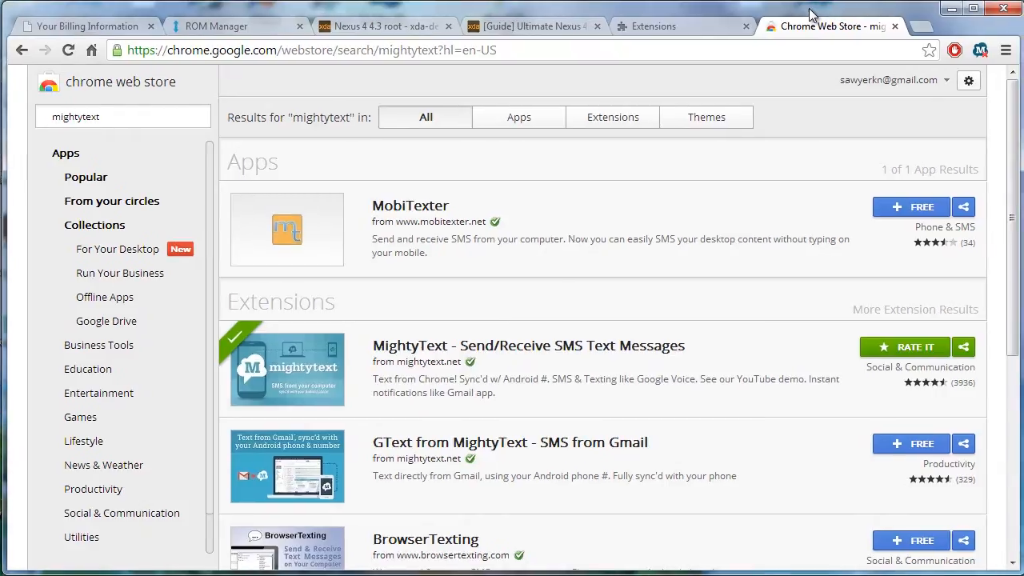
pyautogui.moveTo(609, 365)
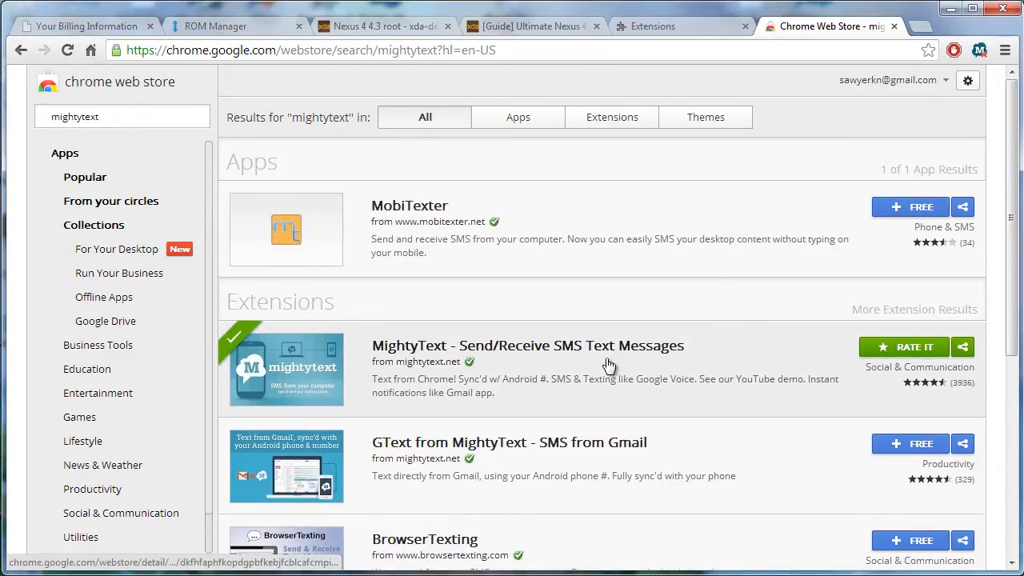
pyautogui.moveTo(977, 56)
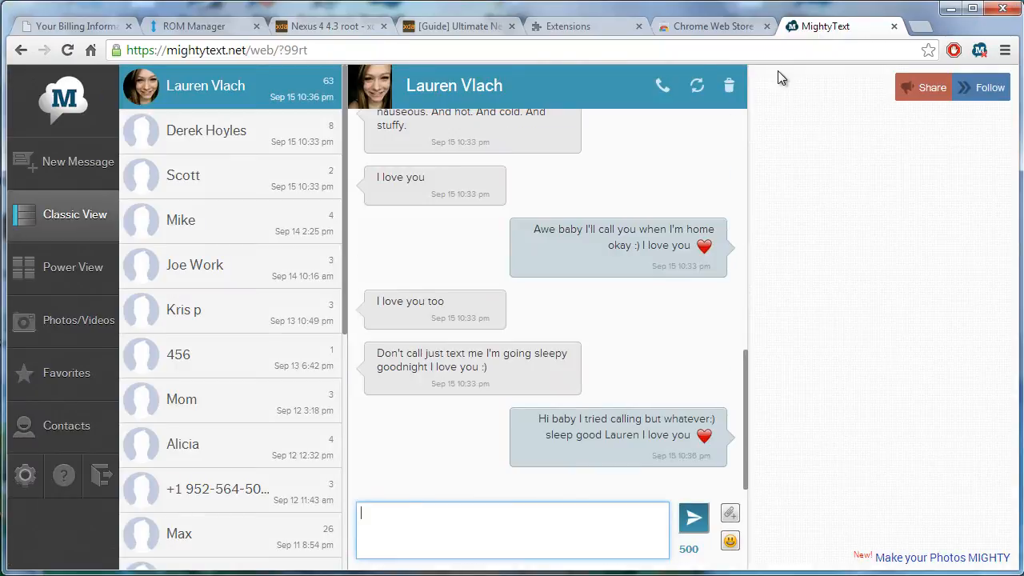
# Step: Browse MightyText conversations, opening the second, third, fifth and ninth contacts' threads
pyautogui.click(207, 130)
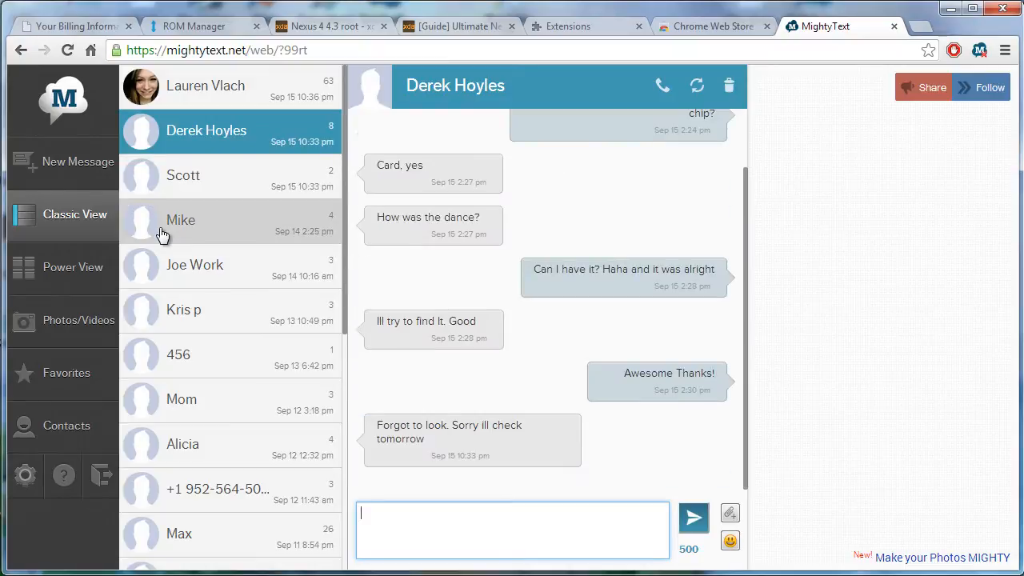
pyautogui.click(182, 176)
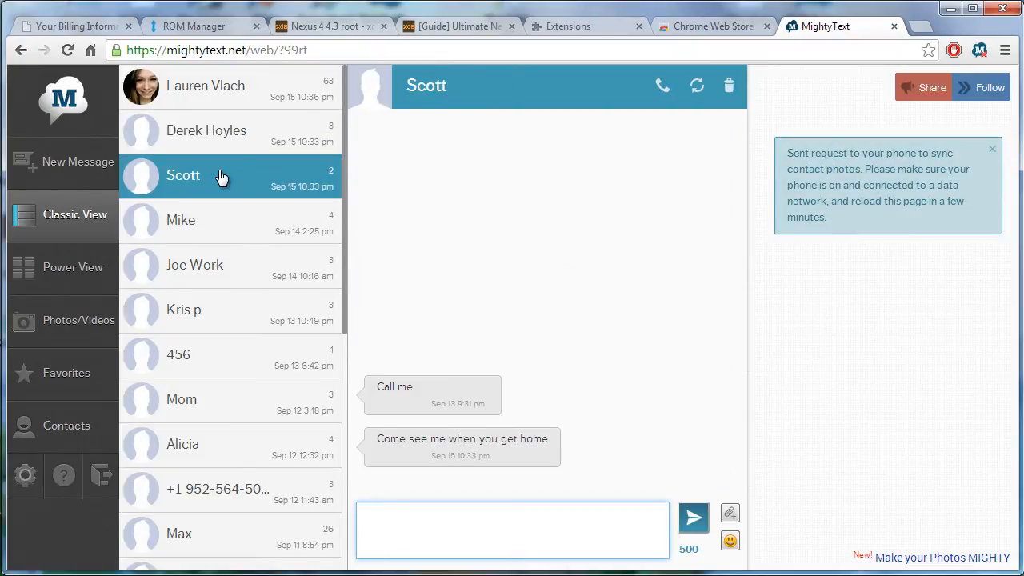
pyautogui.click(205, 86)
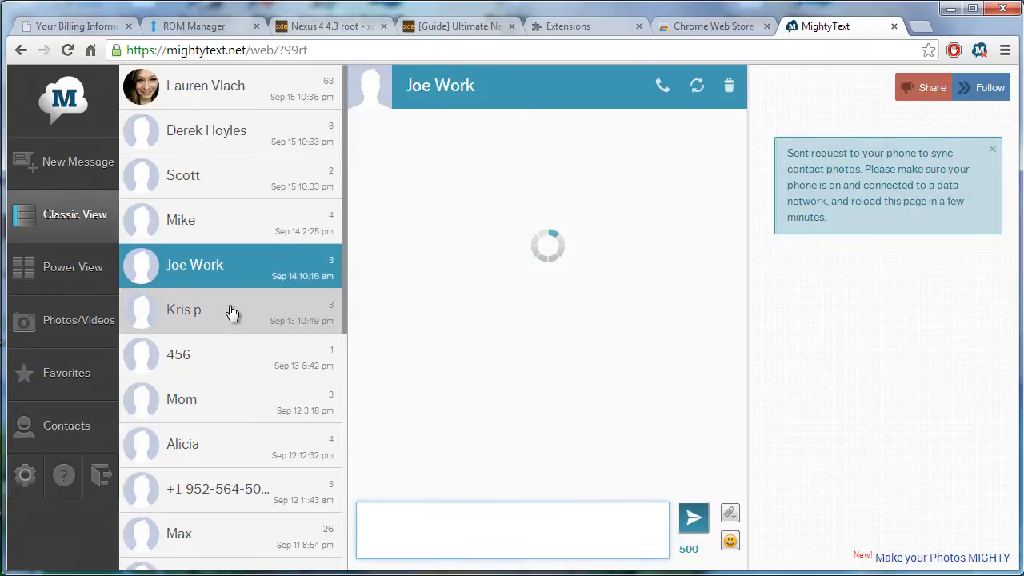
pyautogui.click(182, 444)
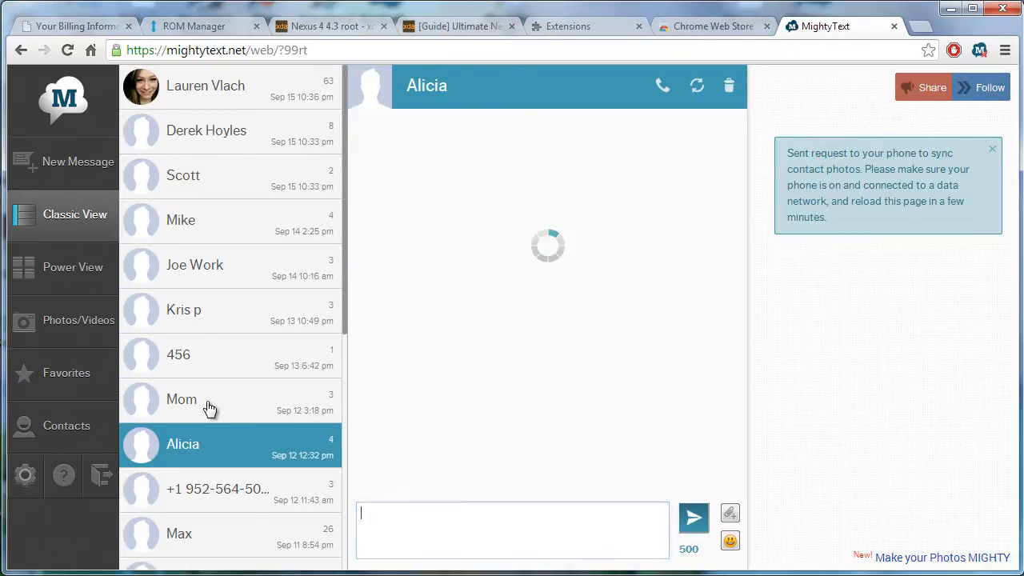
pyautogui.click(181, 399)
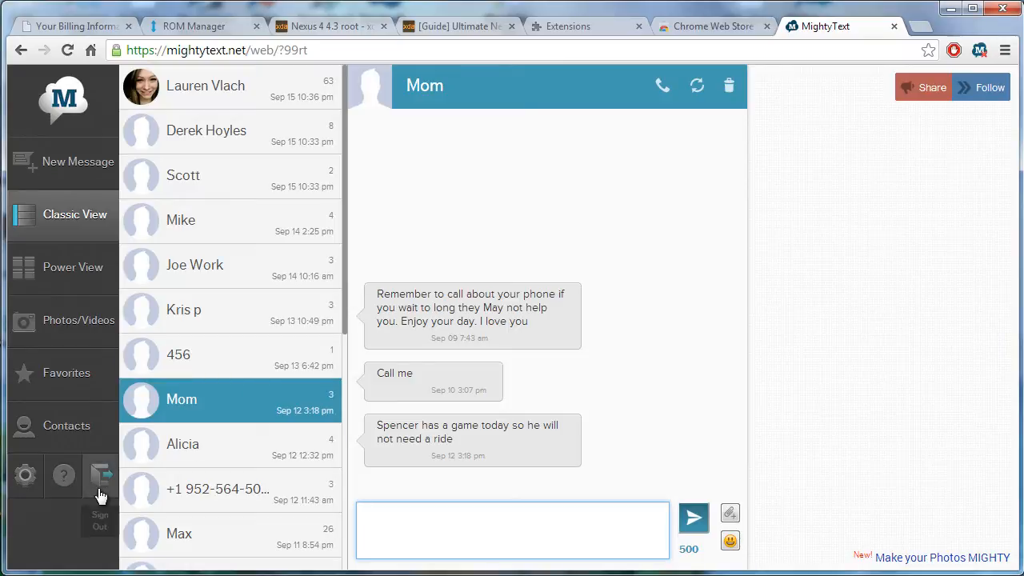
pyautogui.moveTo(804, 37)
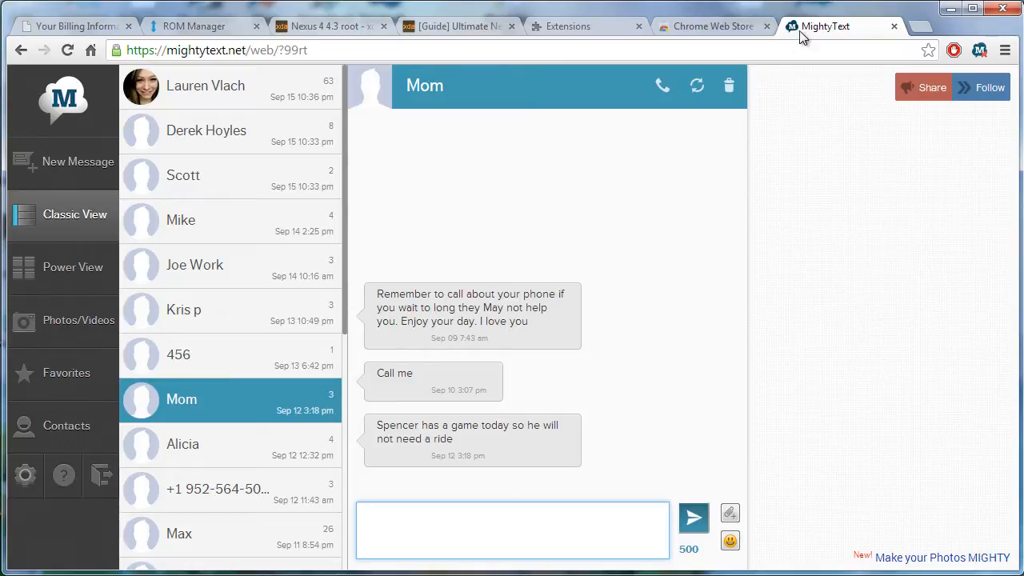
pyautogui.moveTo(807, 36)
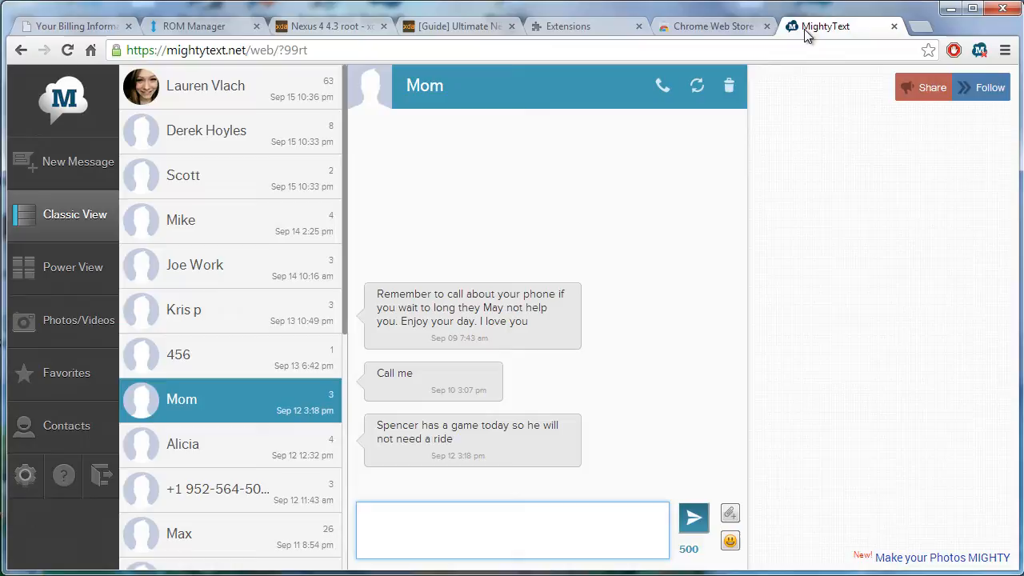
pyautogui.moveTo(624, 190)
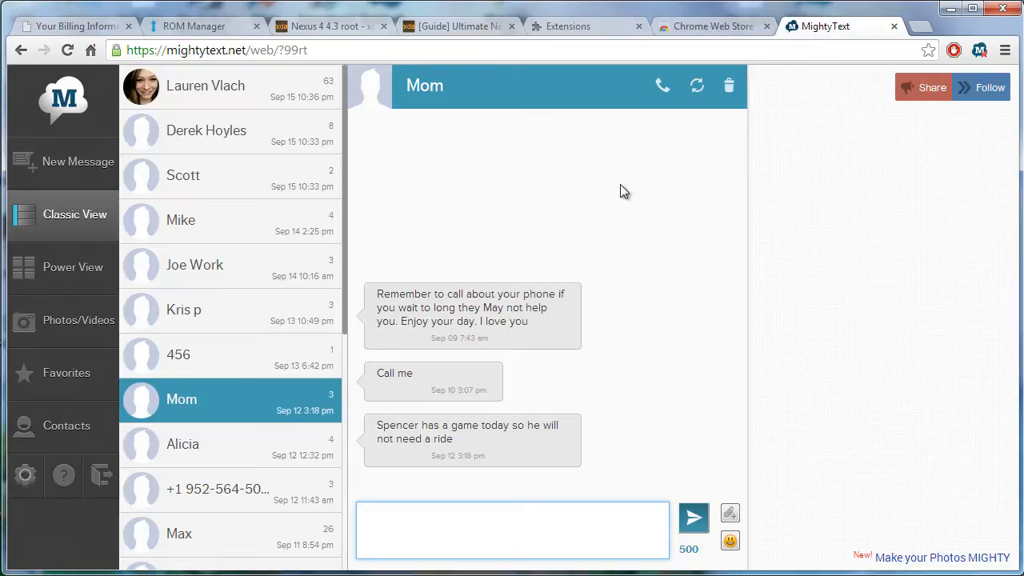
pyautogui.click(512, 530)
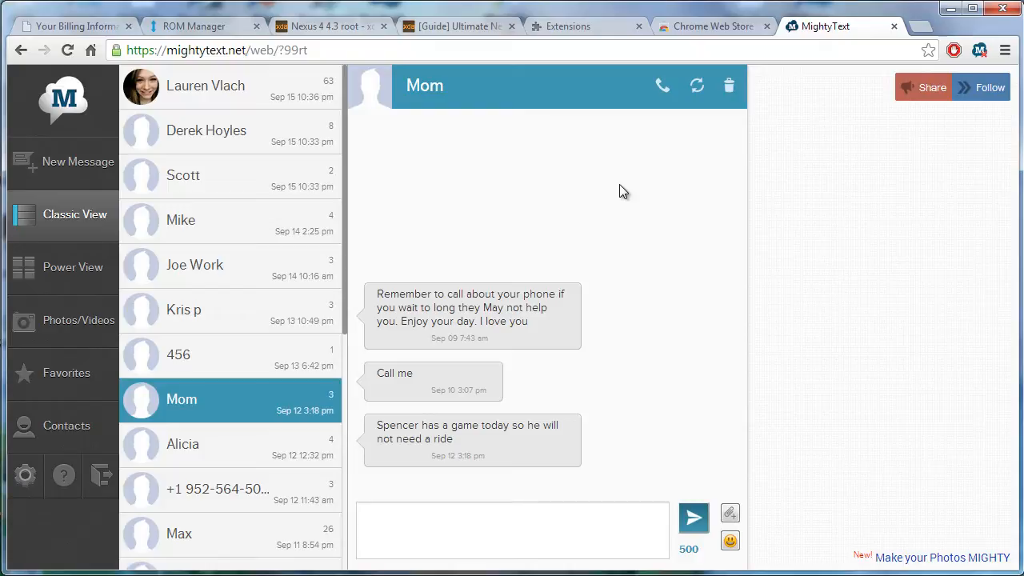
pyautogui.moveTo(686, 32)
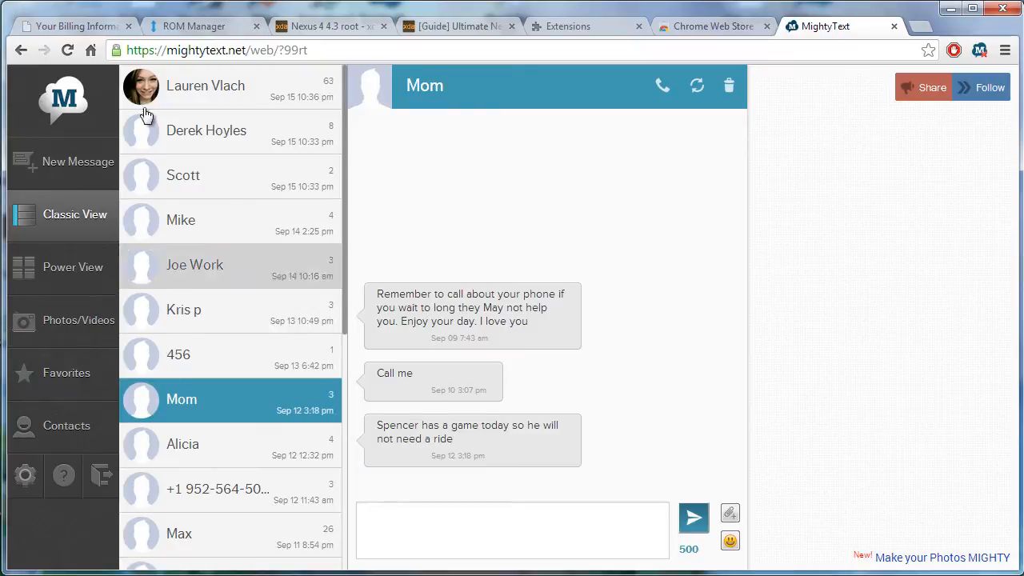
pyautogui.moveTo(236, 118)
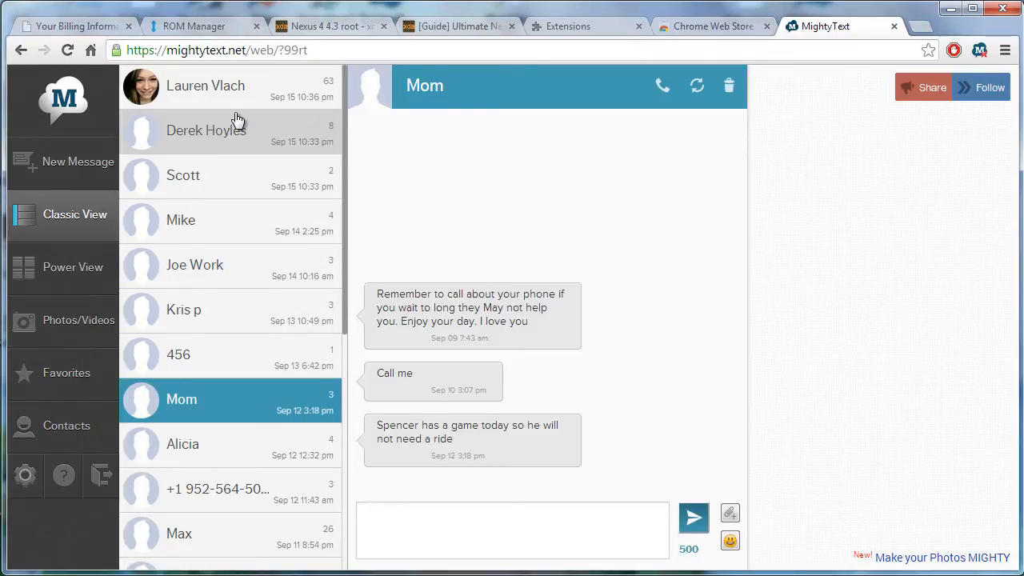
pyautogui.moveTo(518, 364)
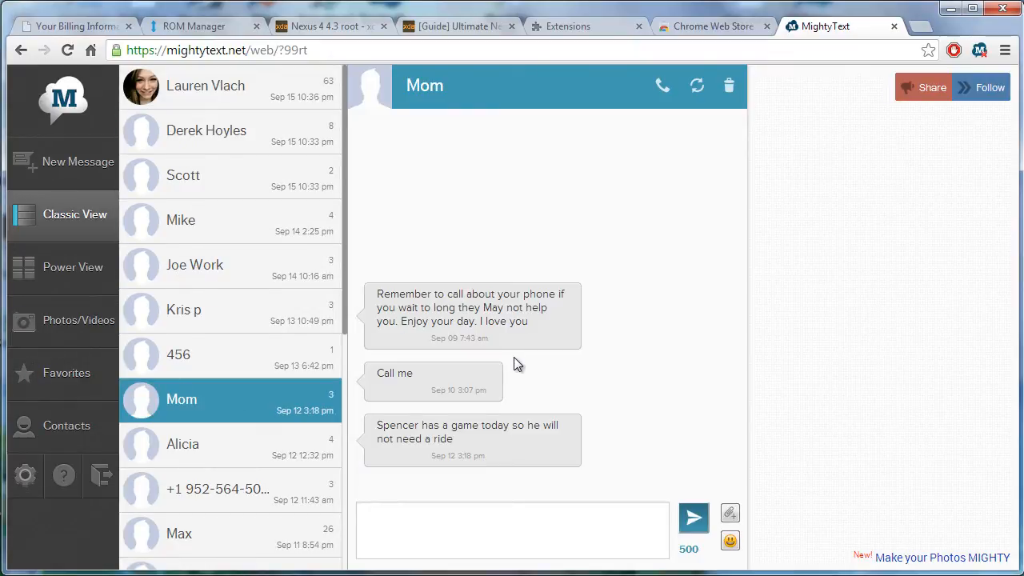
pyautogui.moveTo(513, 356)
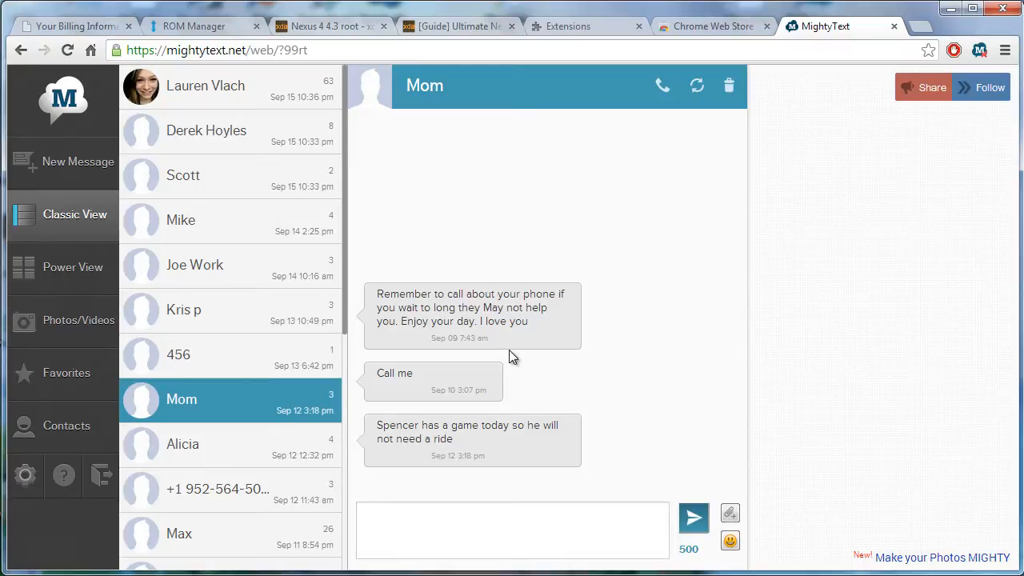
pyautogui.moveTo(311, 221)
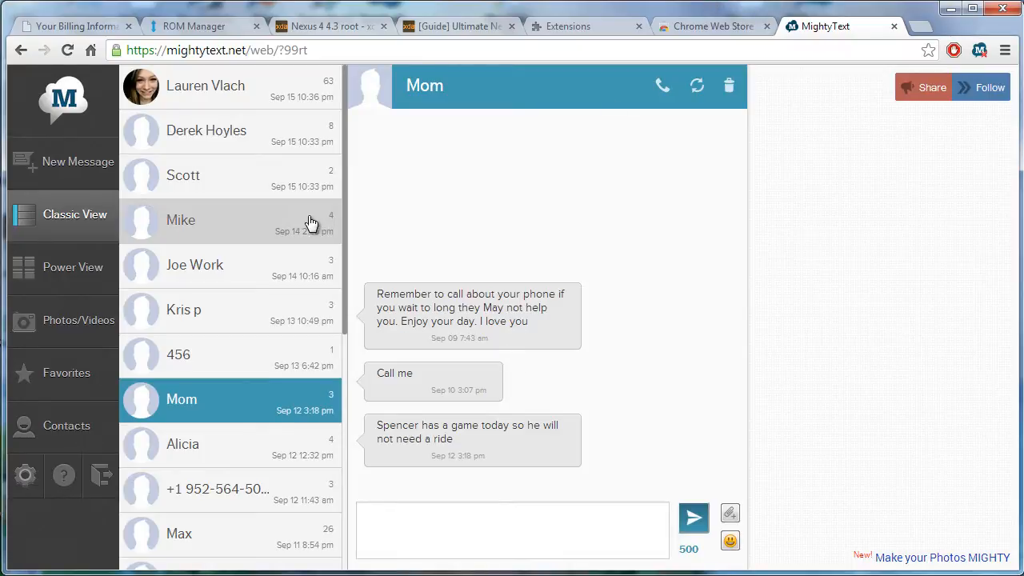
pyautogui.moveTo(354, 112)
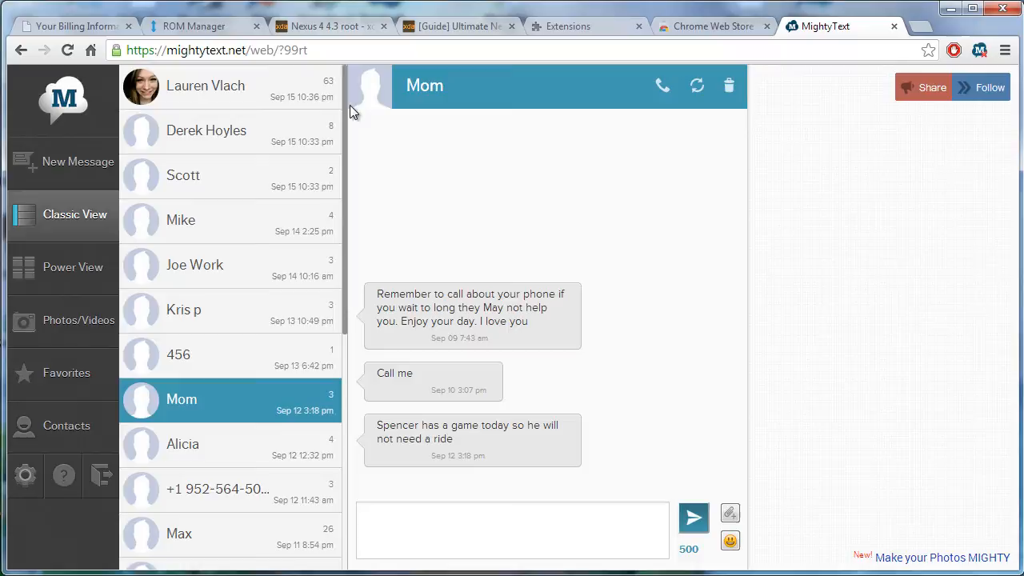
pyautogui.click(206, 130)
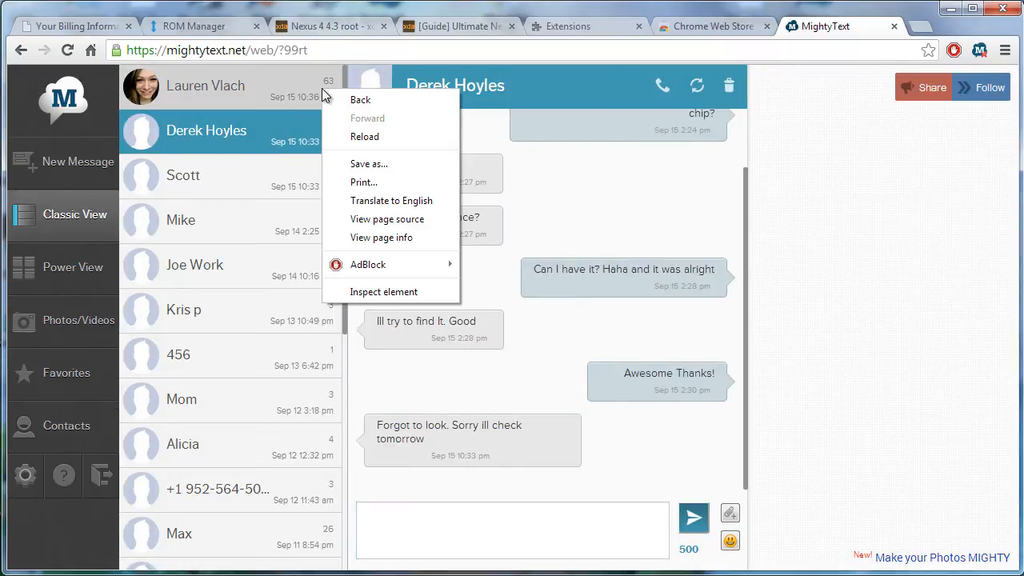
pyautogui.click(729, 86)
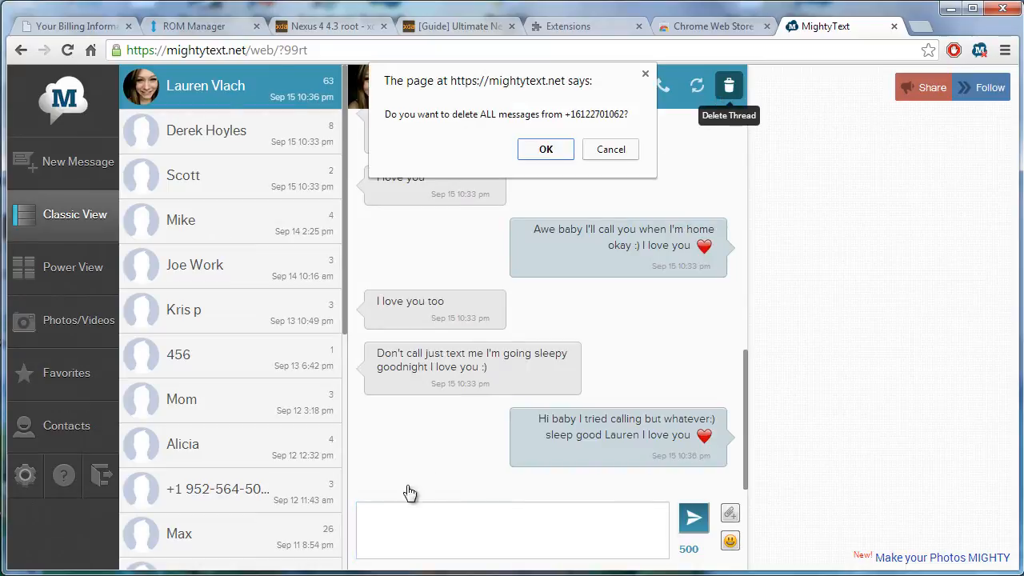
pyautogui.click(546, 148)
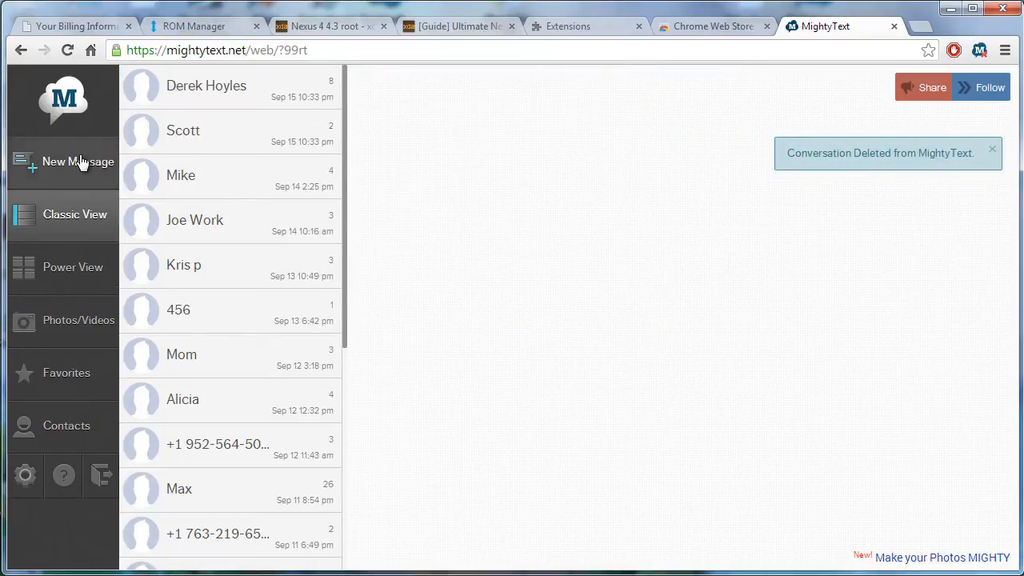
pyautogui.click(78, 161)
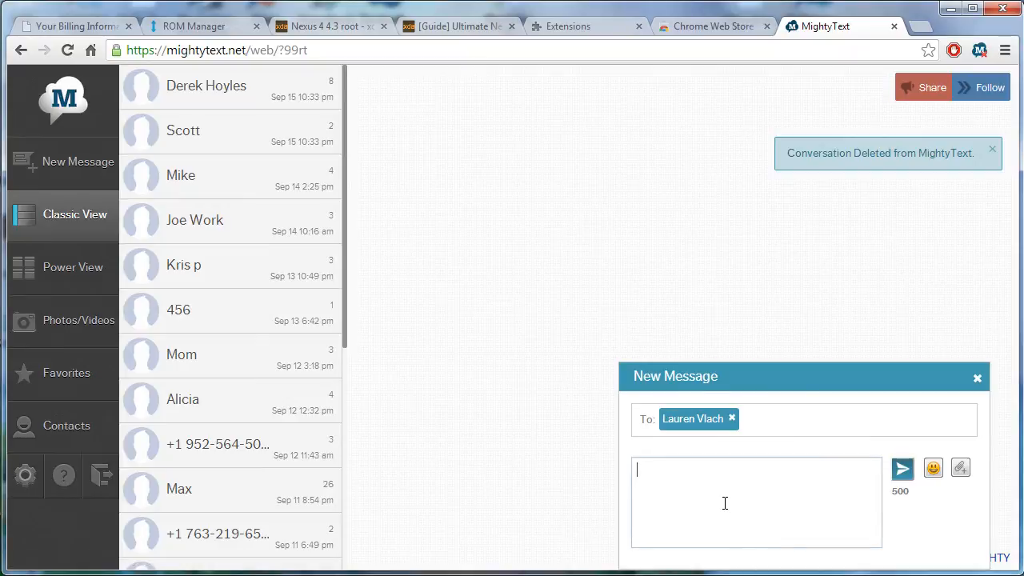
pyautogui.write('Hi :)')
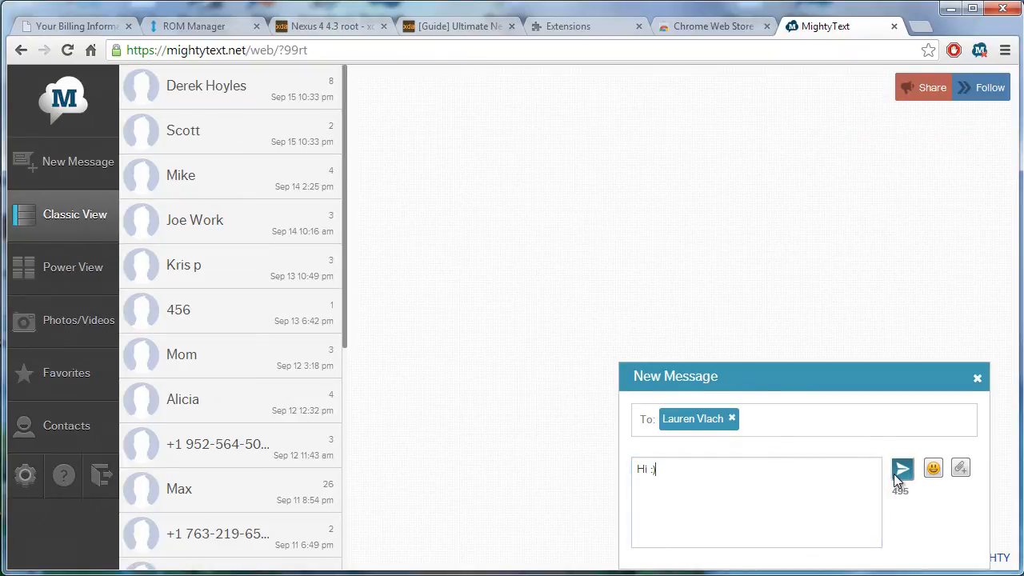
# Step: Try sending the 'Hi :)' draft, which fails with a phone-not-registered error
pyautogui.click(903, 468)
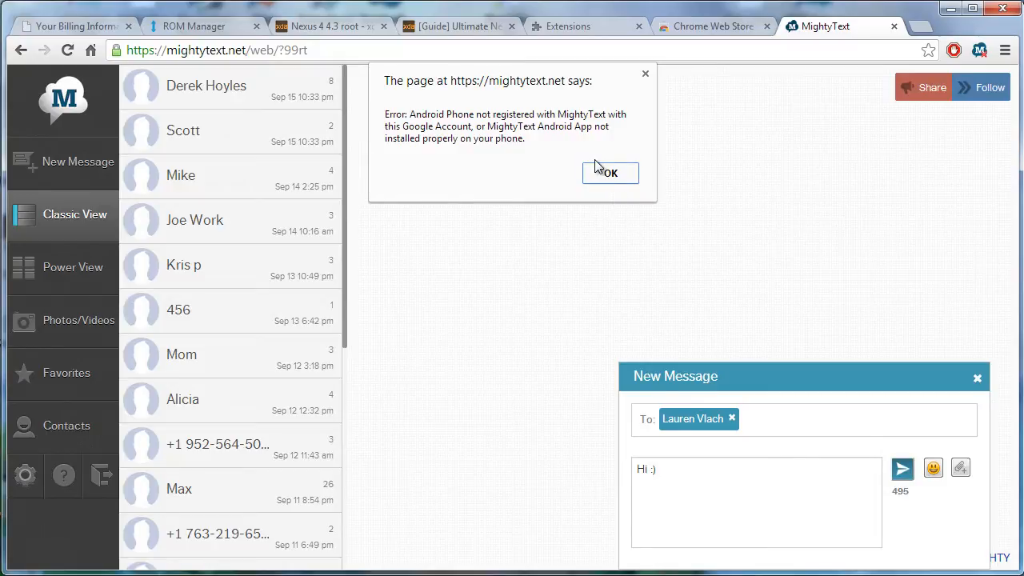
pyautogui.moveTo(468, 118)
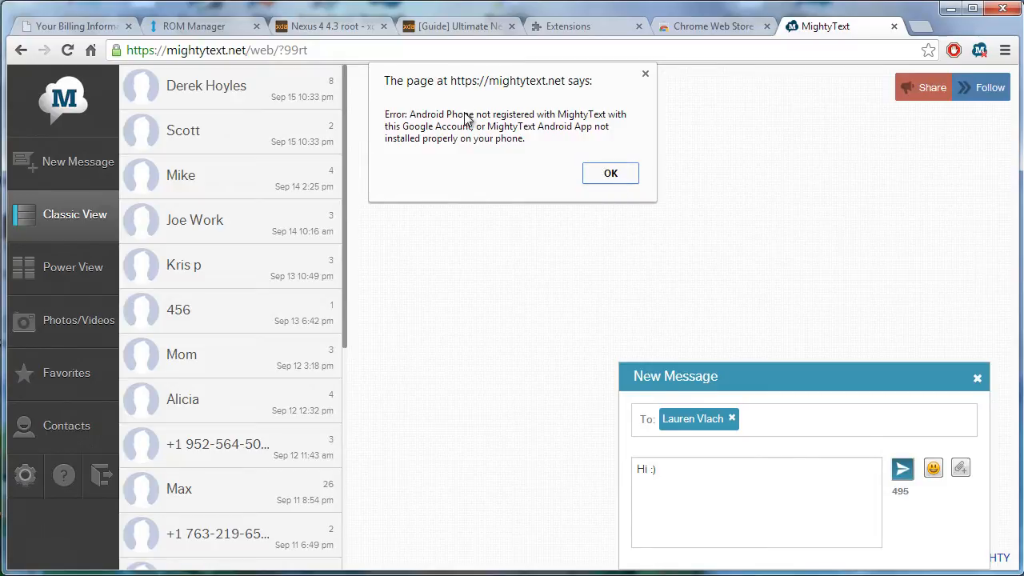
pyautogui.moveTo(452, 120)
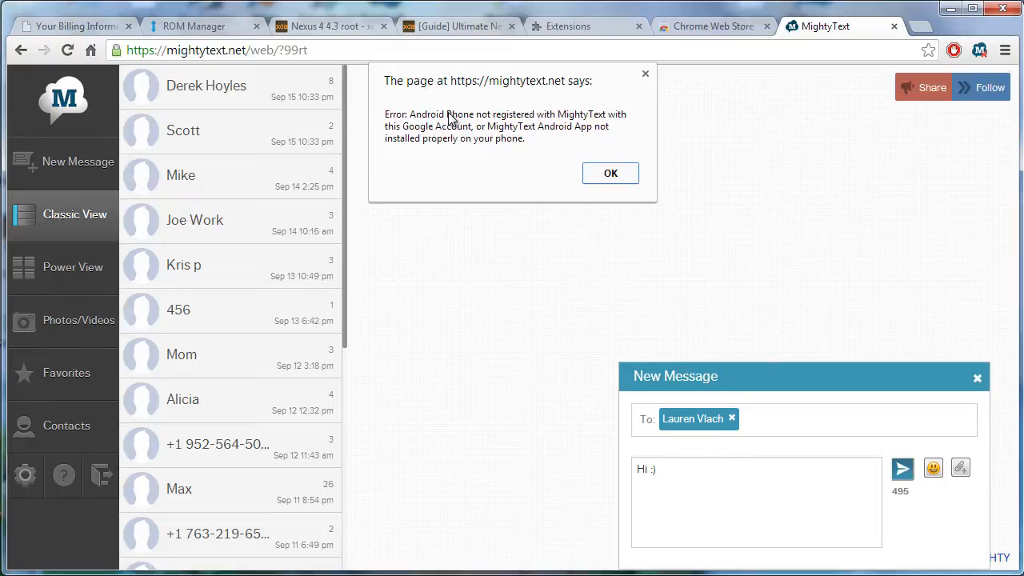
pyautogui.moveTo(601, 124)
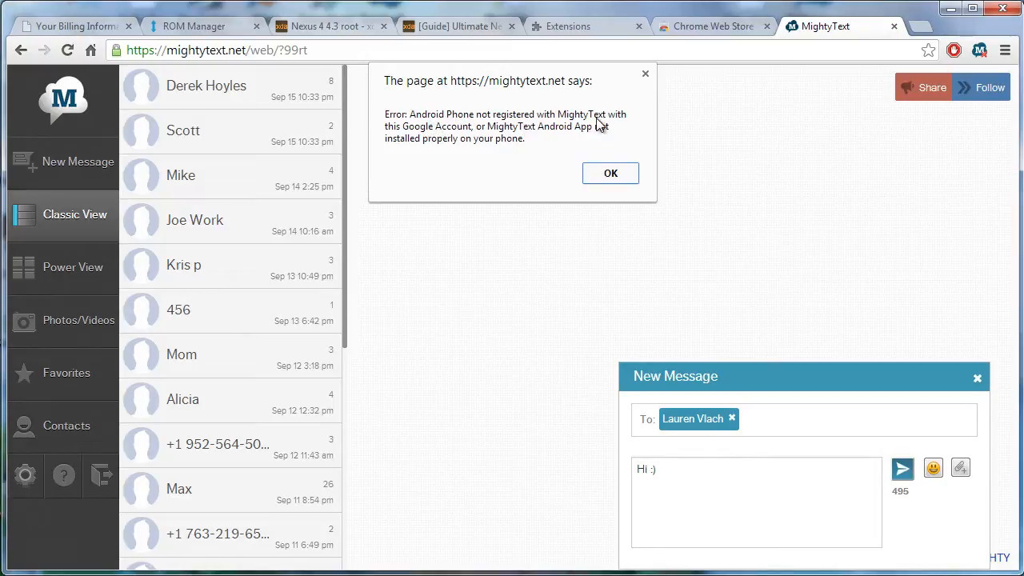
pyautogui.moveTo(524, 177)
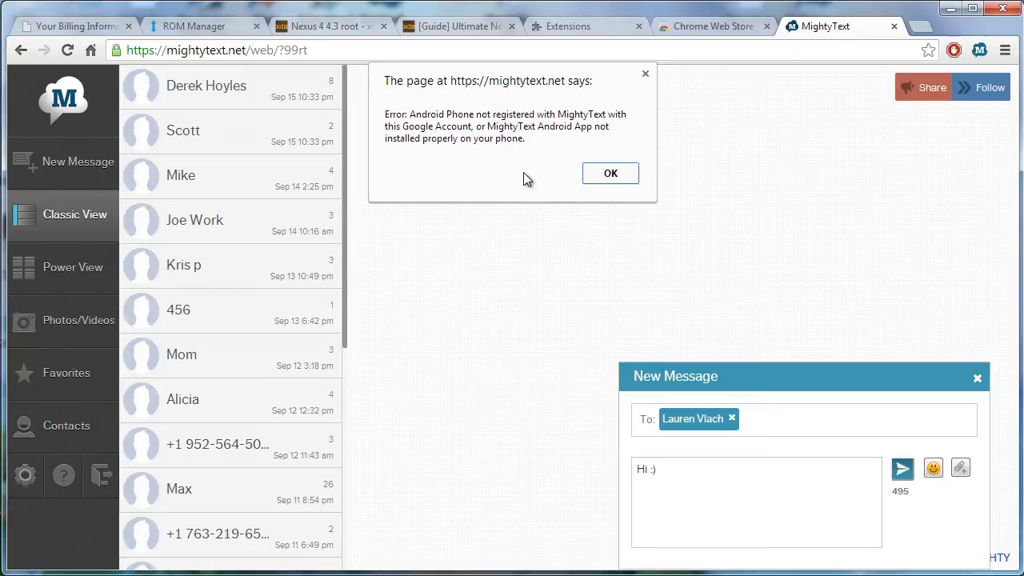
# Step: Dismiss the registration error, discard the unsent draft and start a fresh message
pyautogui.click(610, 173)
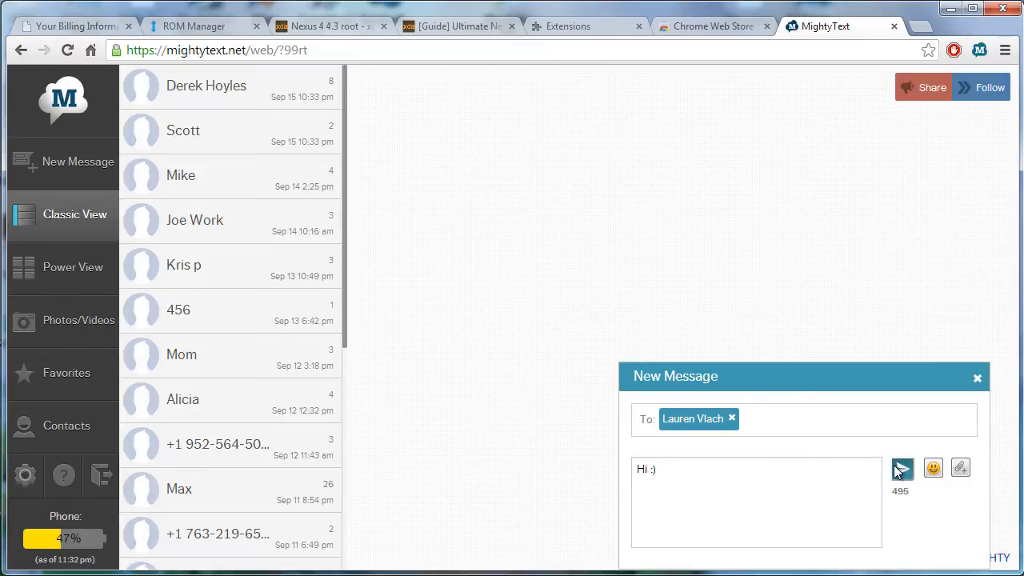
pyautogui.click(977, 378)
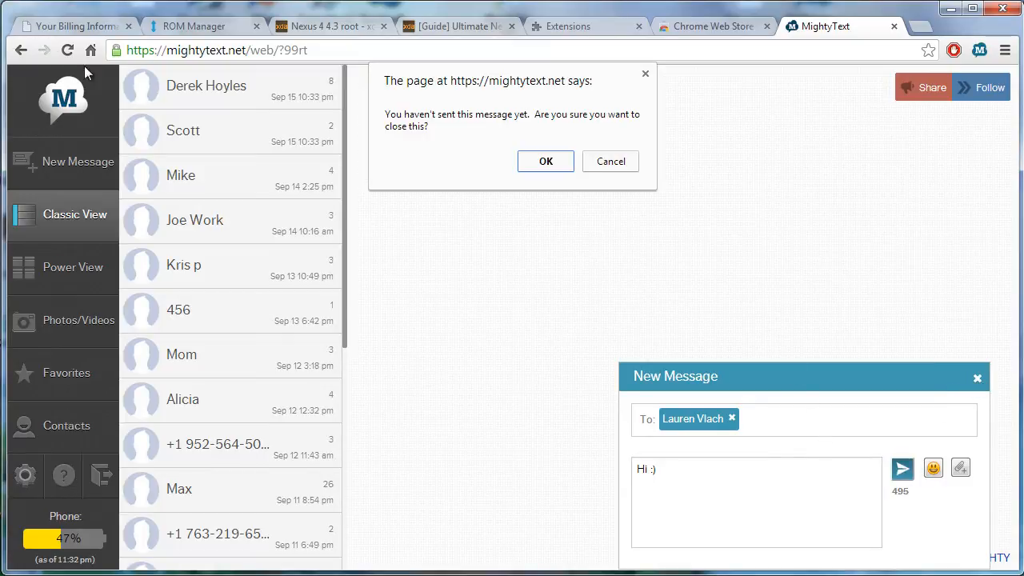
pyautogui.click(546, 161)
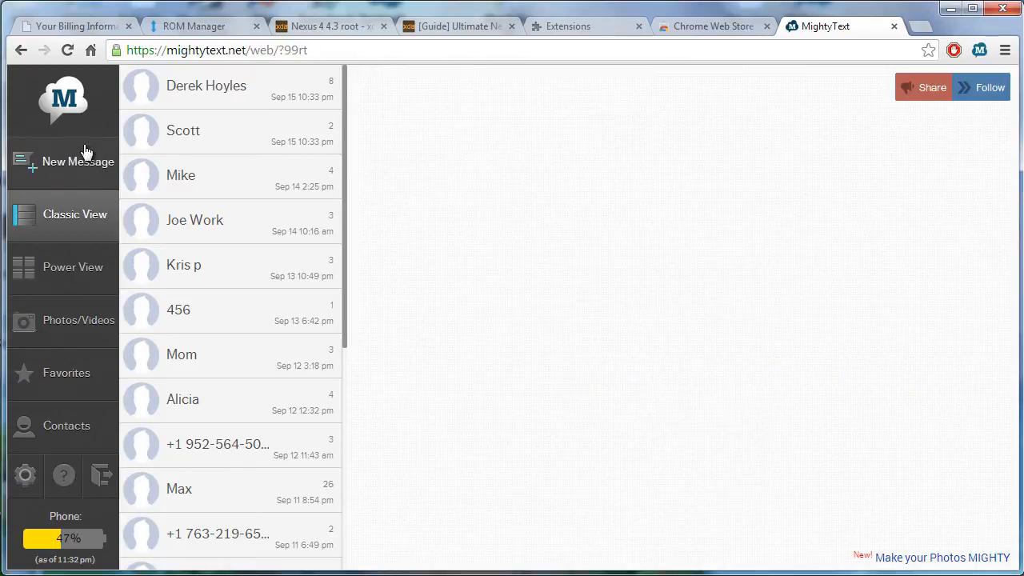
pyautogui.click(79, 160)
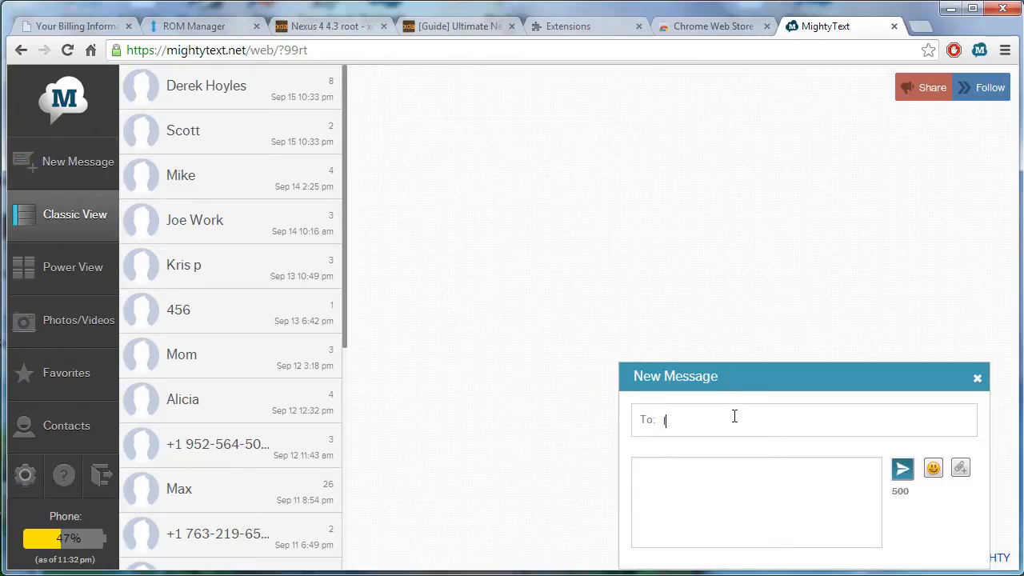
pyautogui.write('laure')
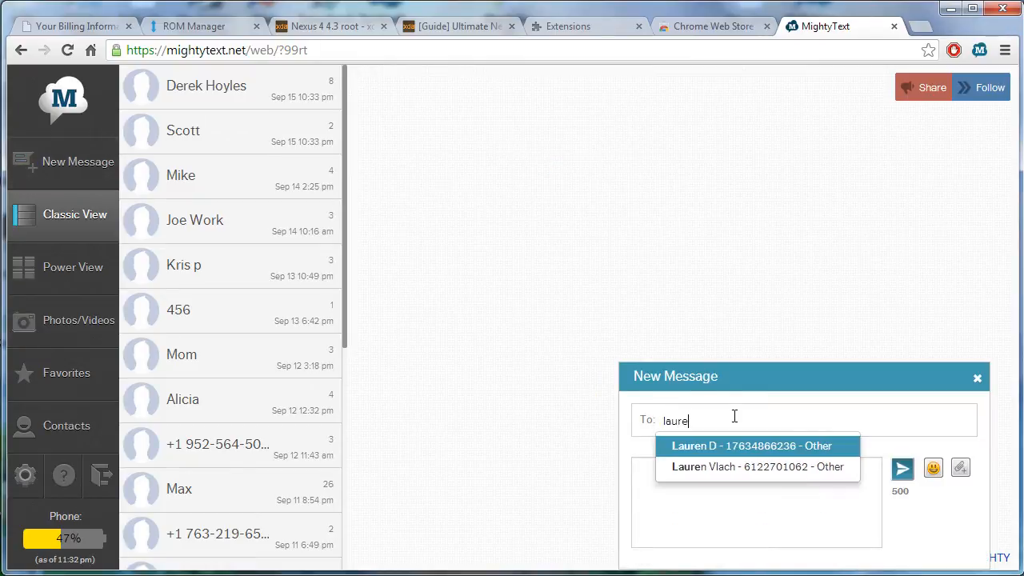
pyautogui.click(757, 467)
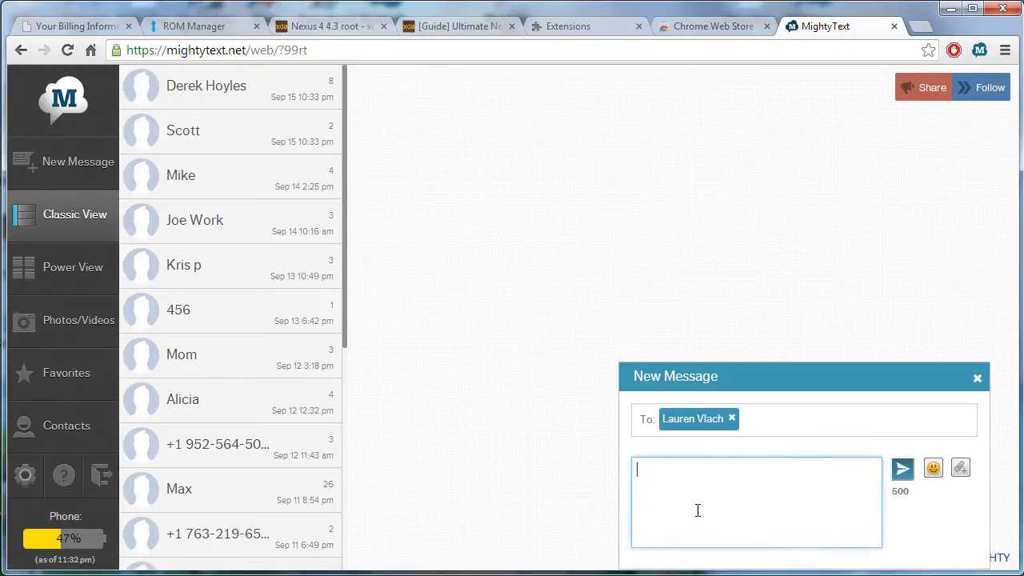
pyautogui.write('hi :)P')
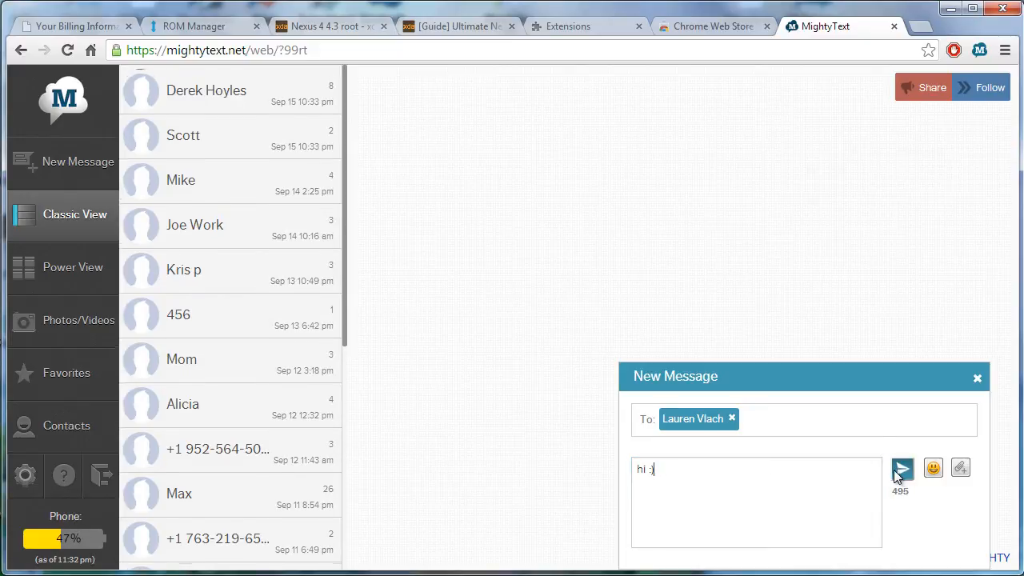
pyautogui.click(902, 470)
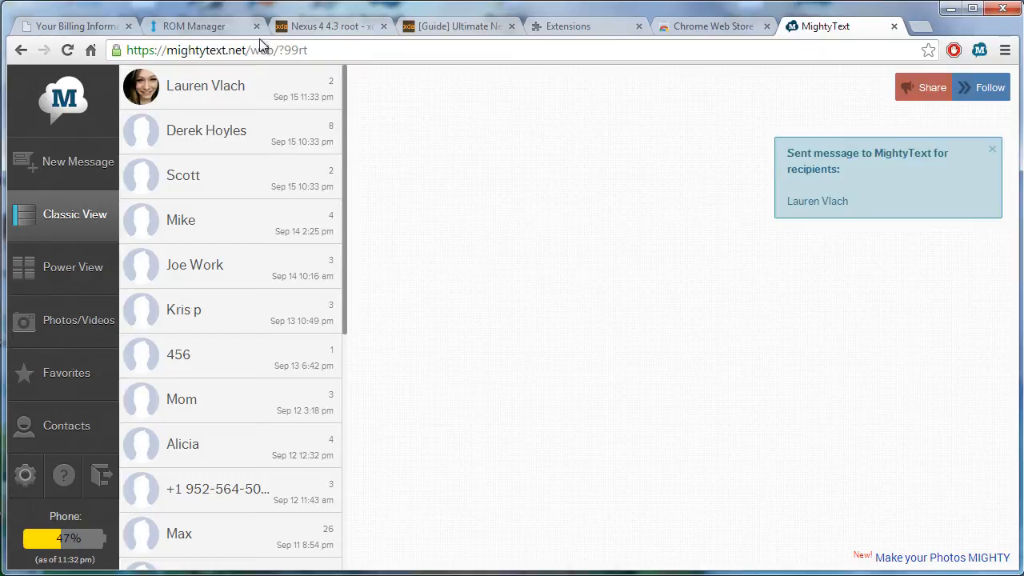
pyautogui.click(206, 85)
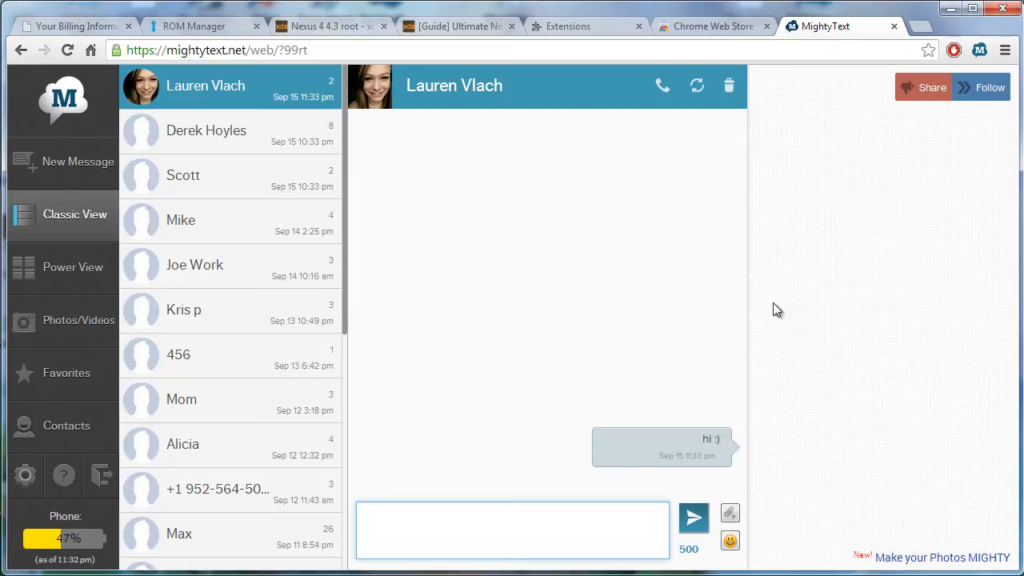
pyautogui.moveTo(663, 85)
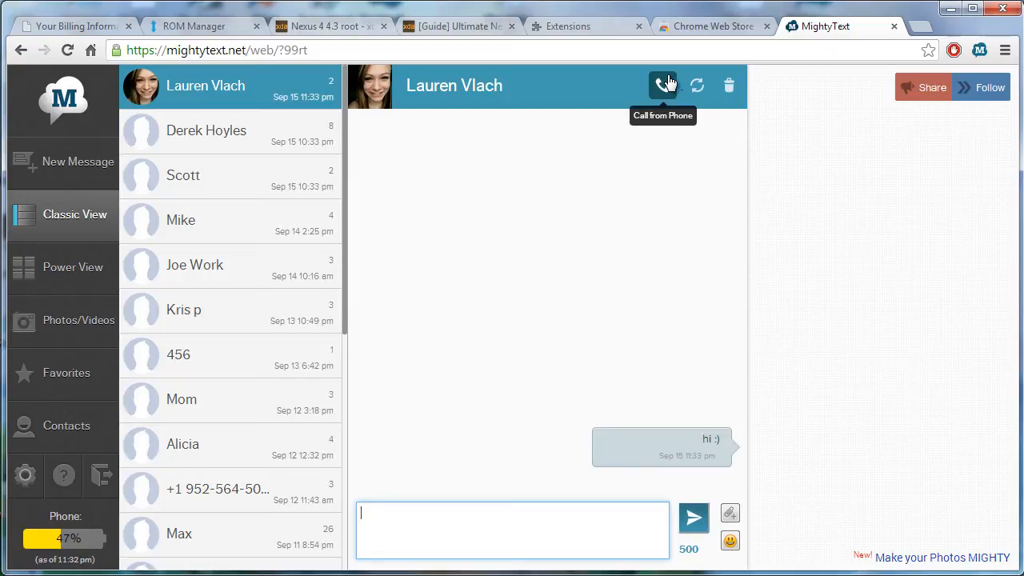
pyautogui.moveTo(736, 133)
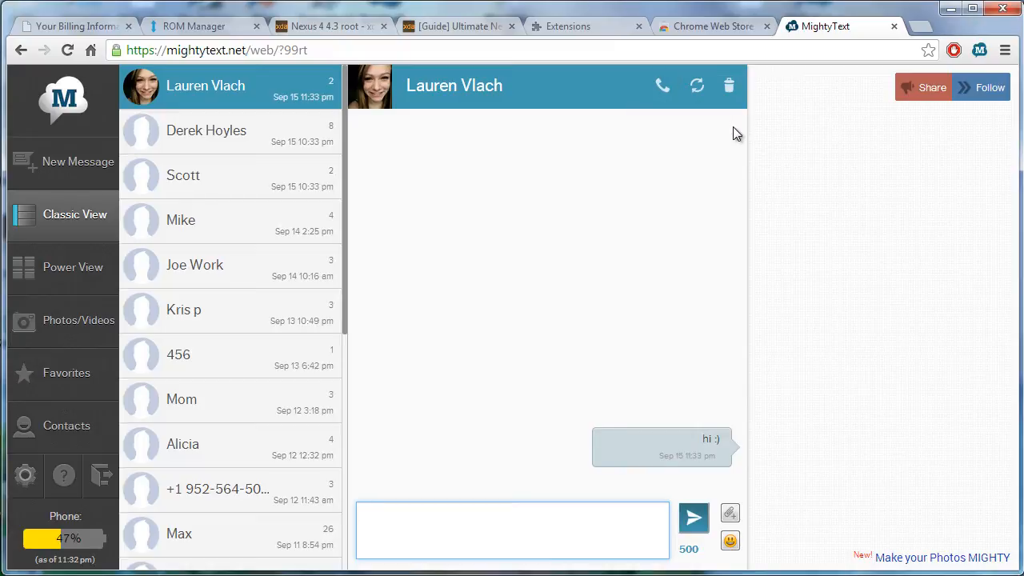
pyautogui.moveTo(663, 86)
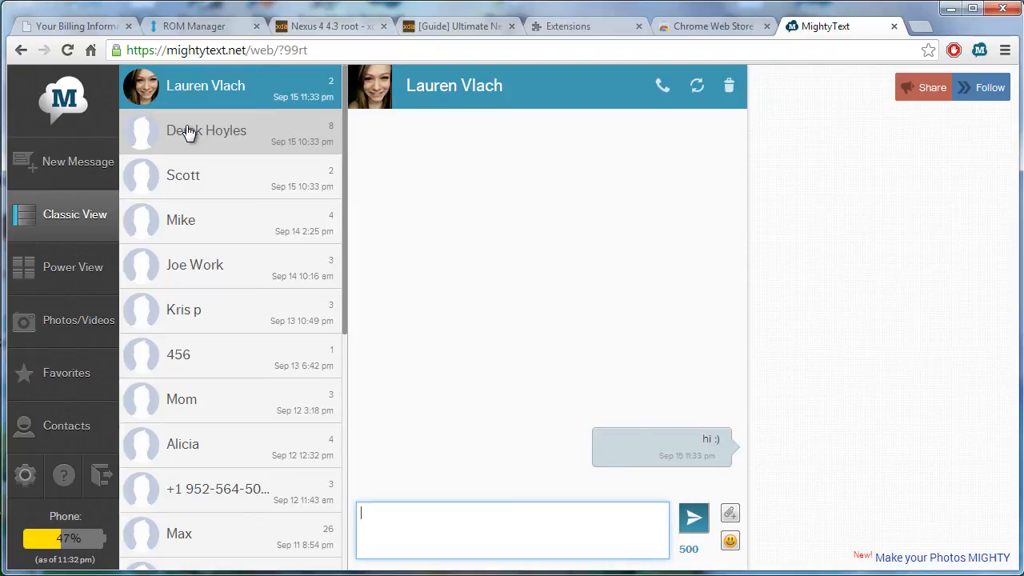
pyautogui.moveTo(225, 355)
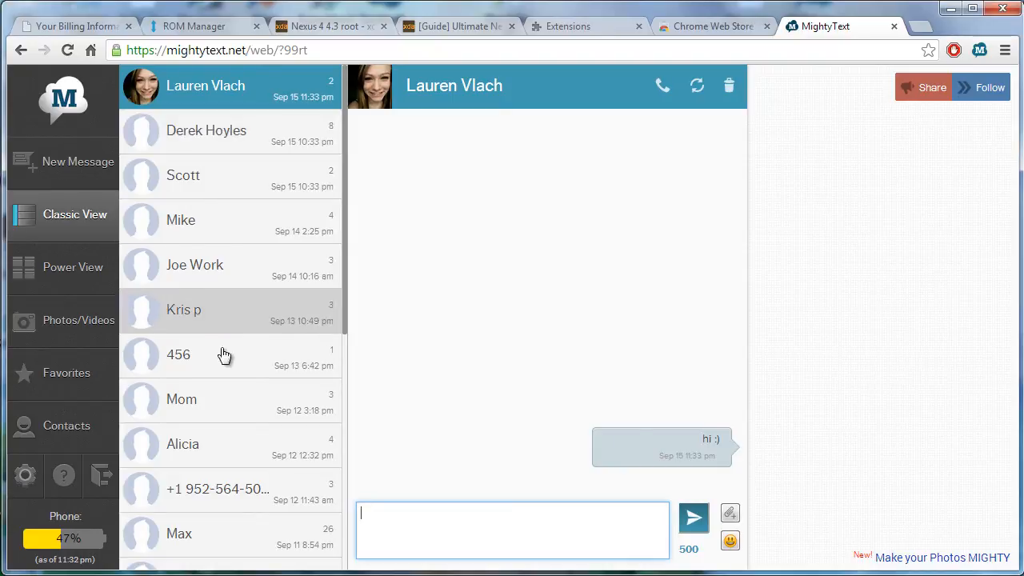
pyautogui.moveTo(728, 85)
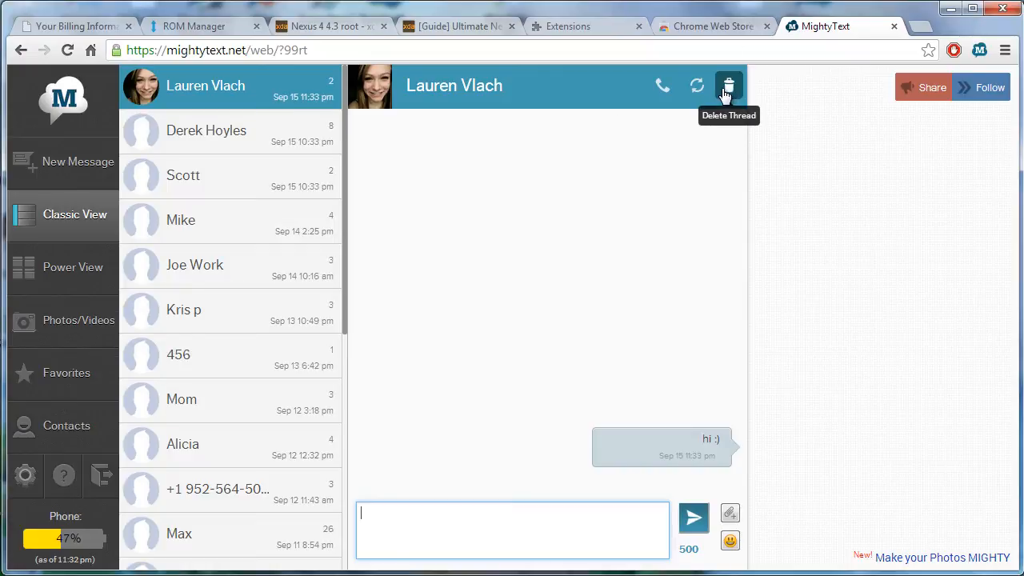
pyautogui.moveTo(766, 421)
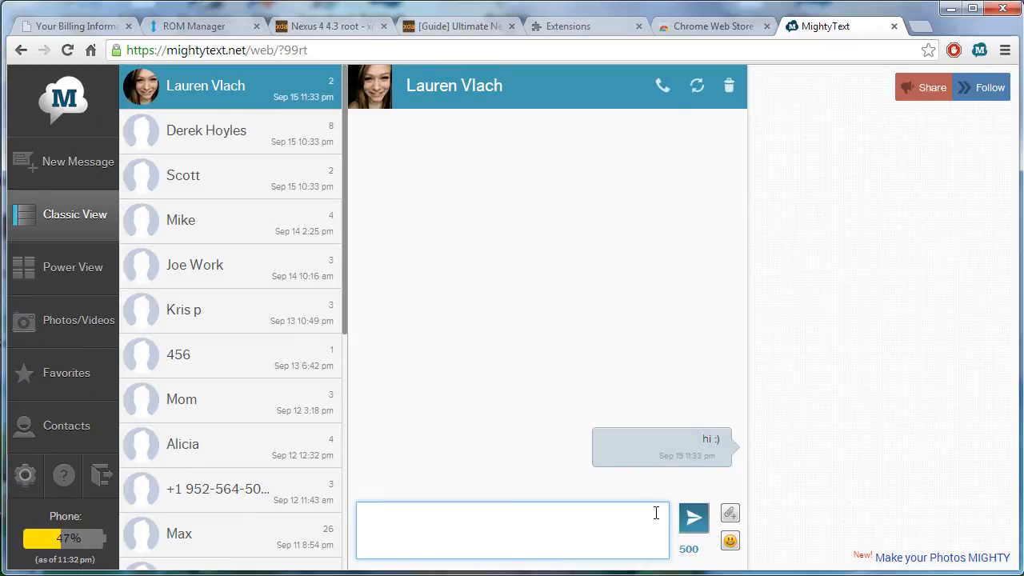
pyautogui.moveTo(544, 385)
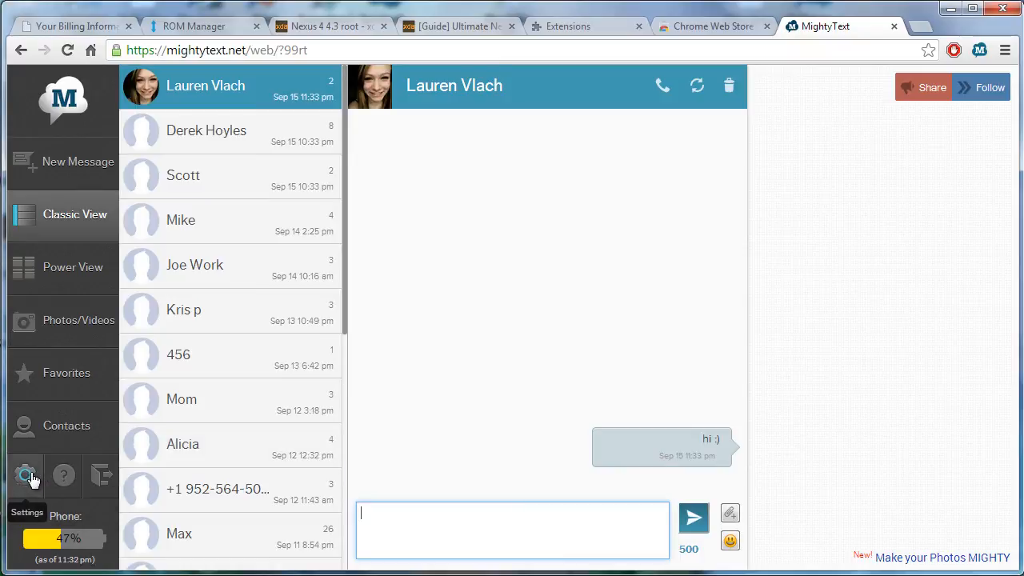
pyautogui.moveTo(100, 476)
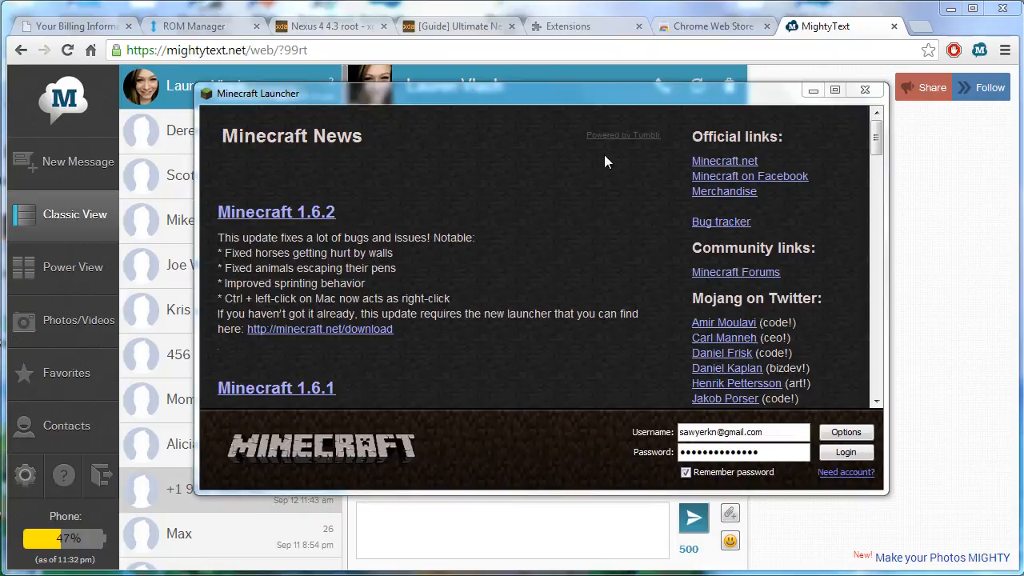
pyautogui.click(865, 89)
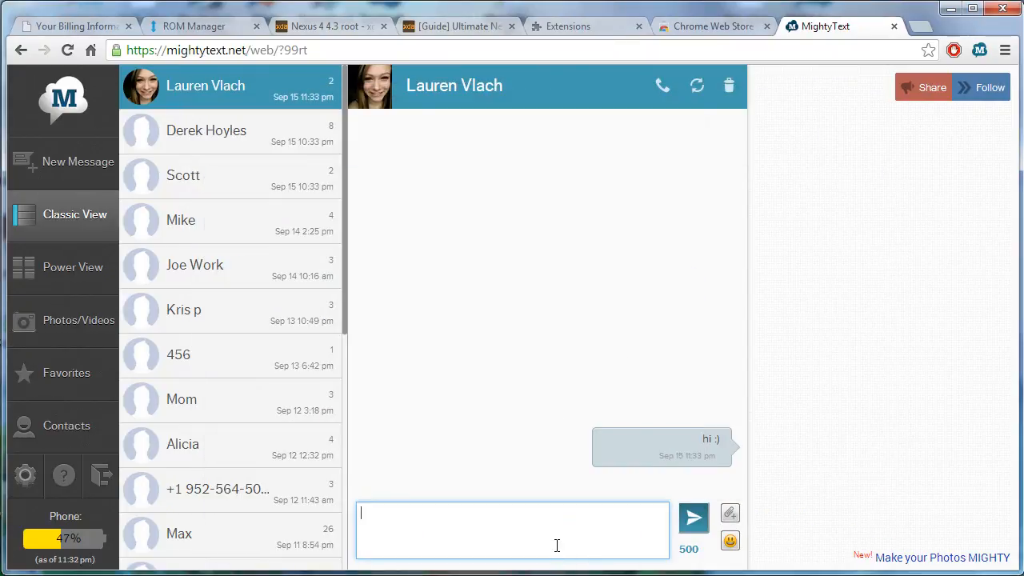
pyautogui.write('sdfkaJS;DAsd')
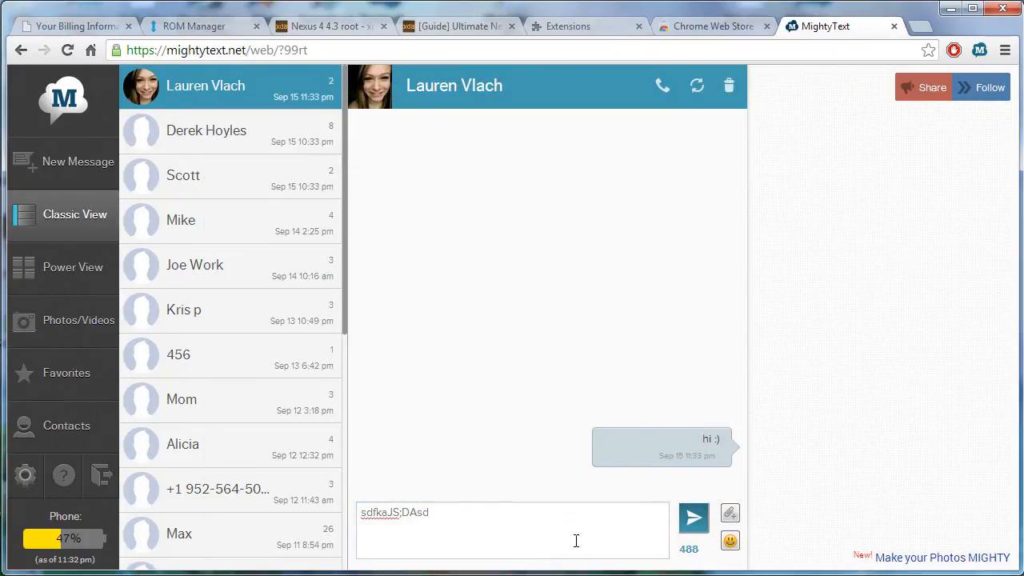
pyautogui.click(693, 517)
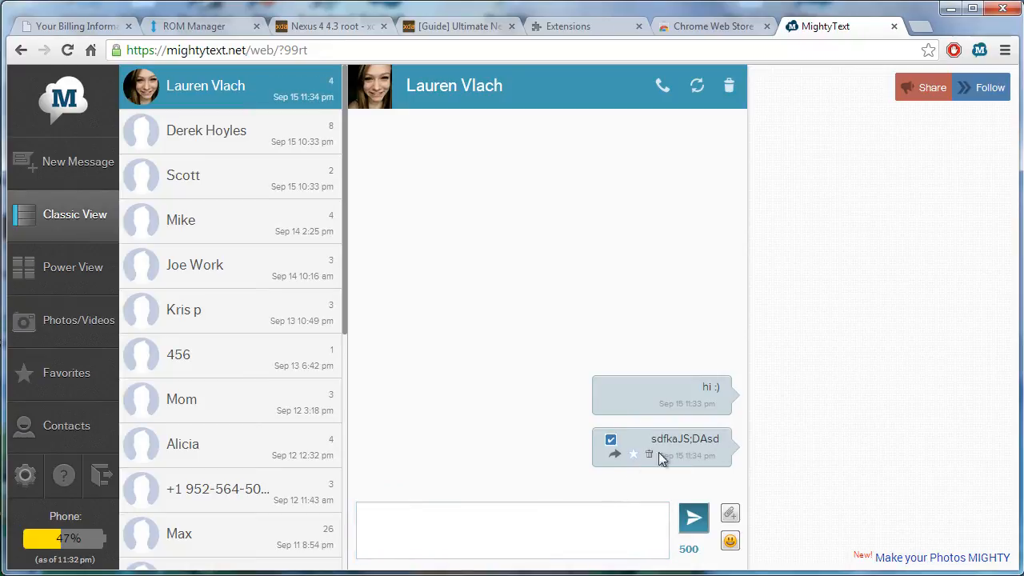
pyautogui.moveTo(800, 404)
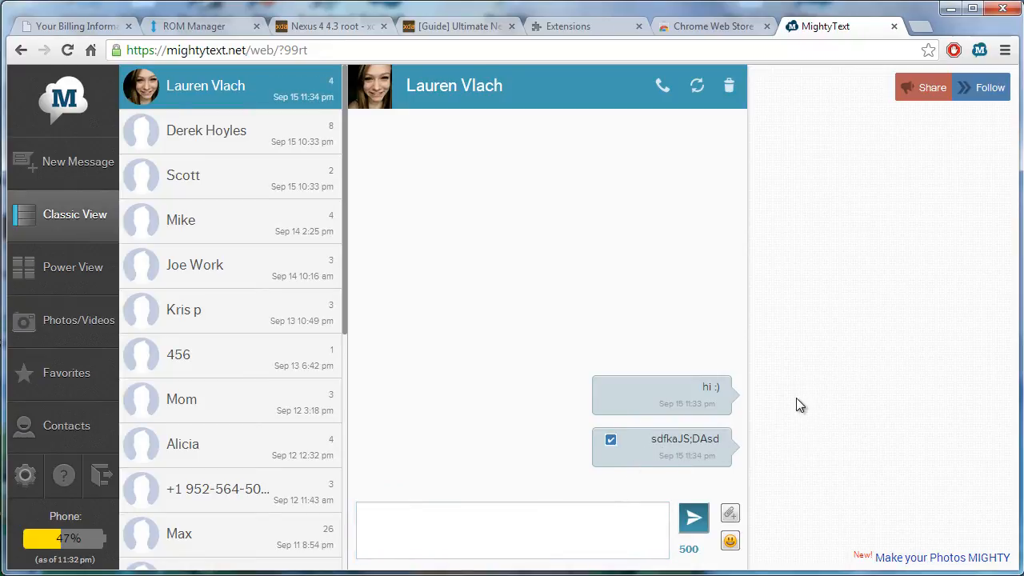
pyautogui.moveTo(801, 404)
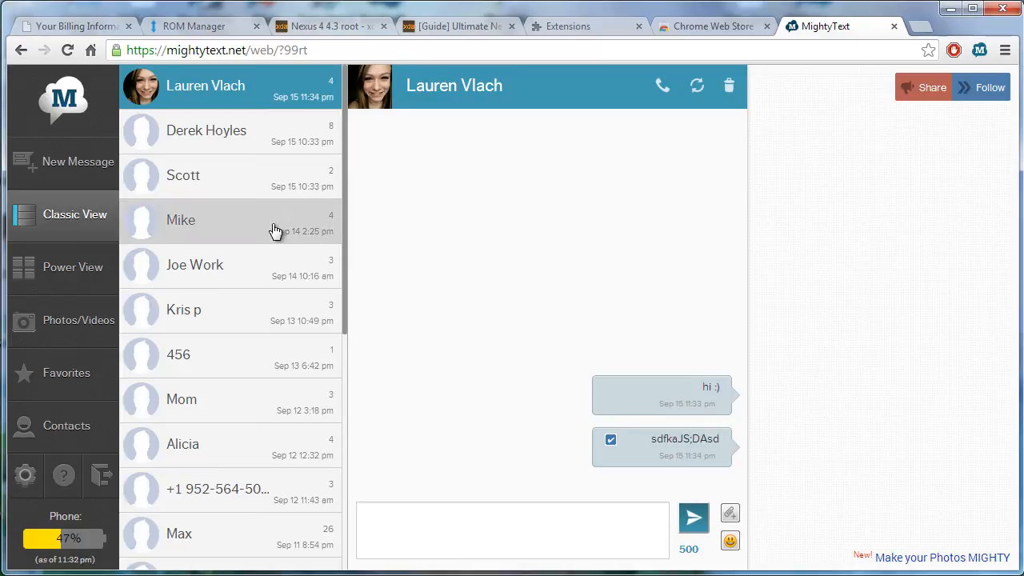
pyautogui.moveTo(616, 214)
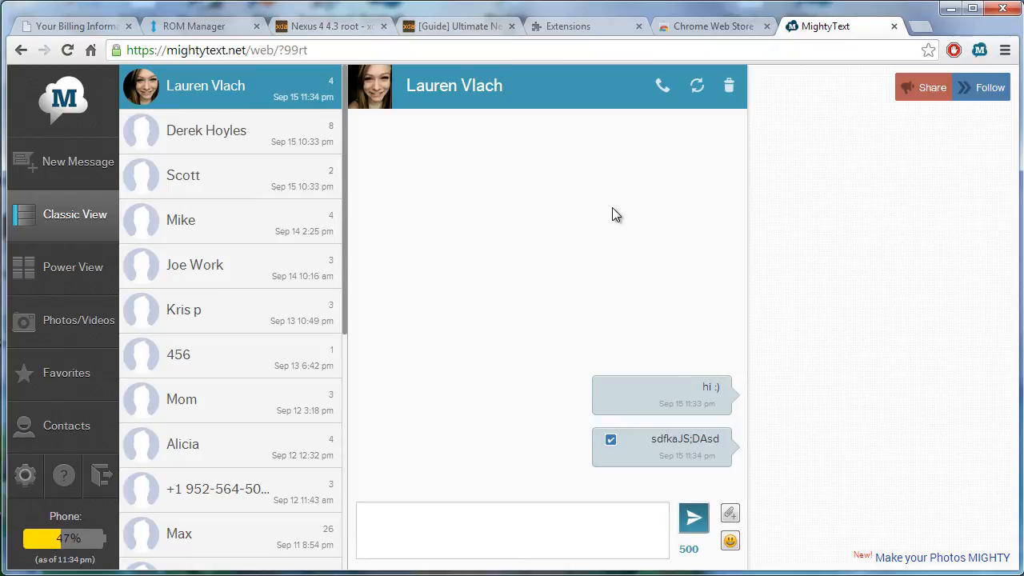
pyautogui.moveTo(276, 560)
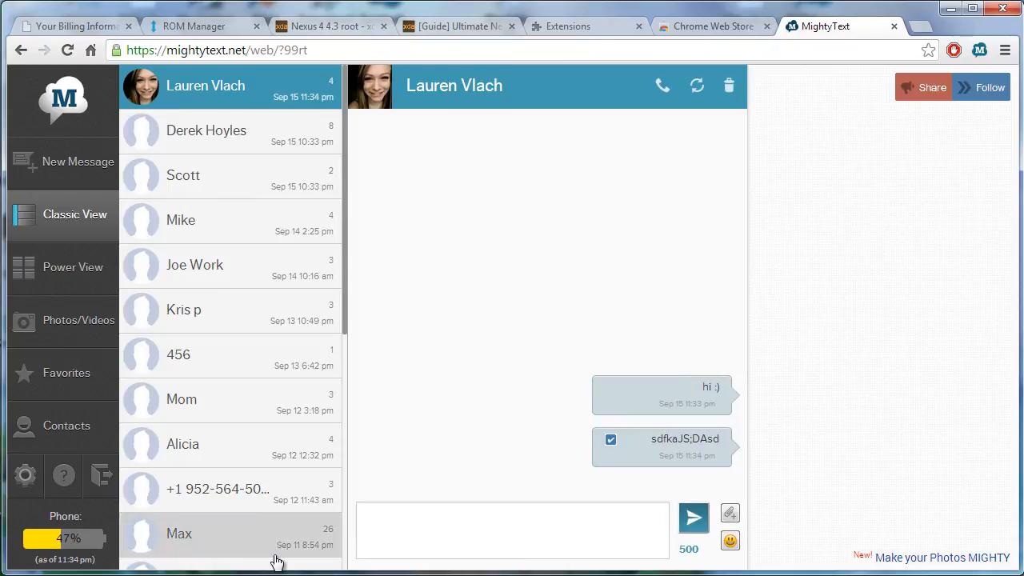